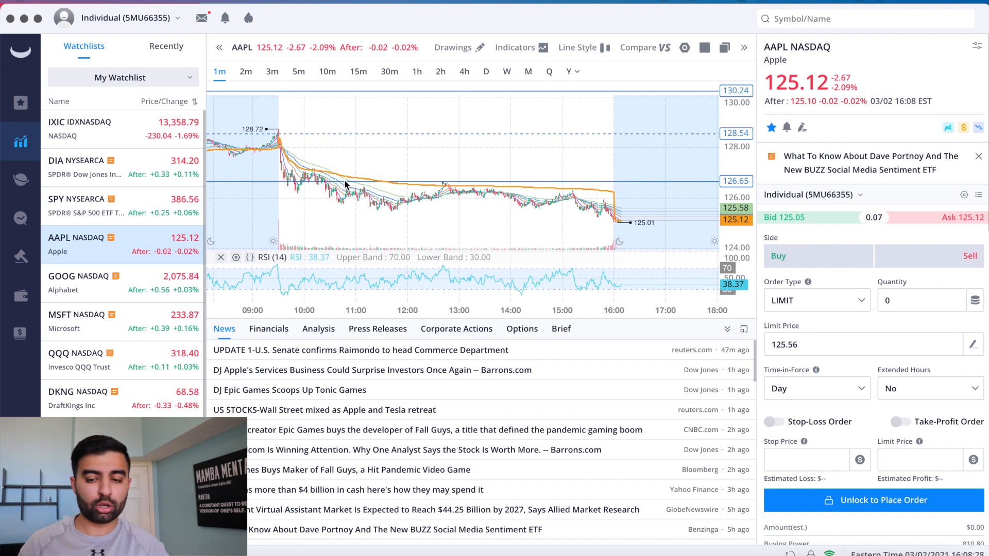
{"action": "mouse_move", "coordinate": [627, 144]}
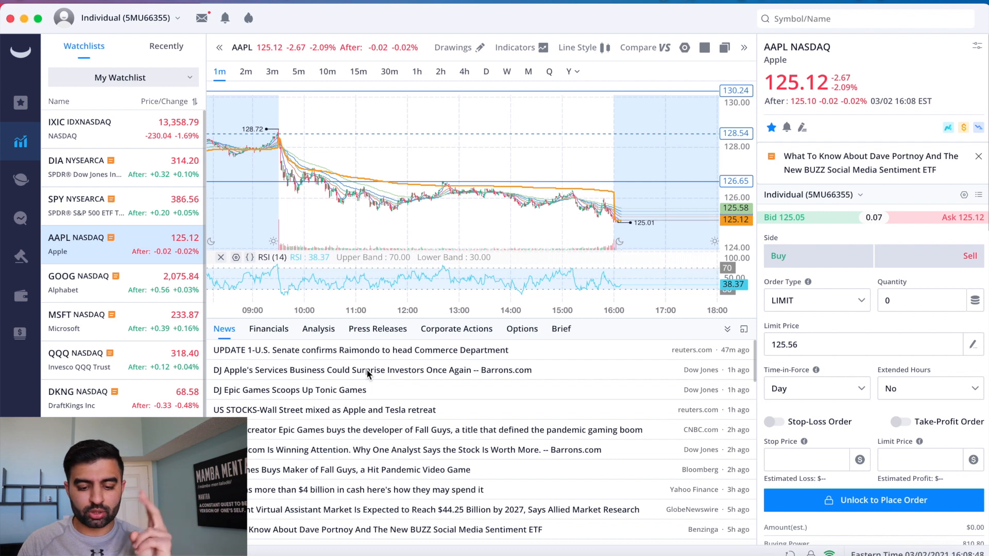
Read the Apple services article, highlighting the App Store revenue growth and the Overweight rating with price target
{"action": "left_click", "coordinate": [369, 370]}
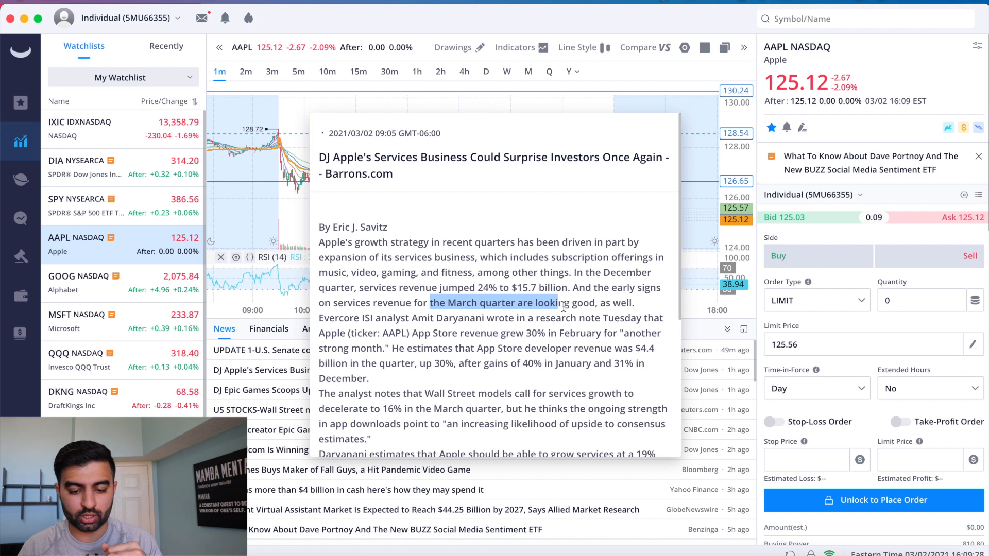
{"action": "scroll", "scroll_direction": "down", "scroll_amount": 3}
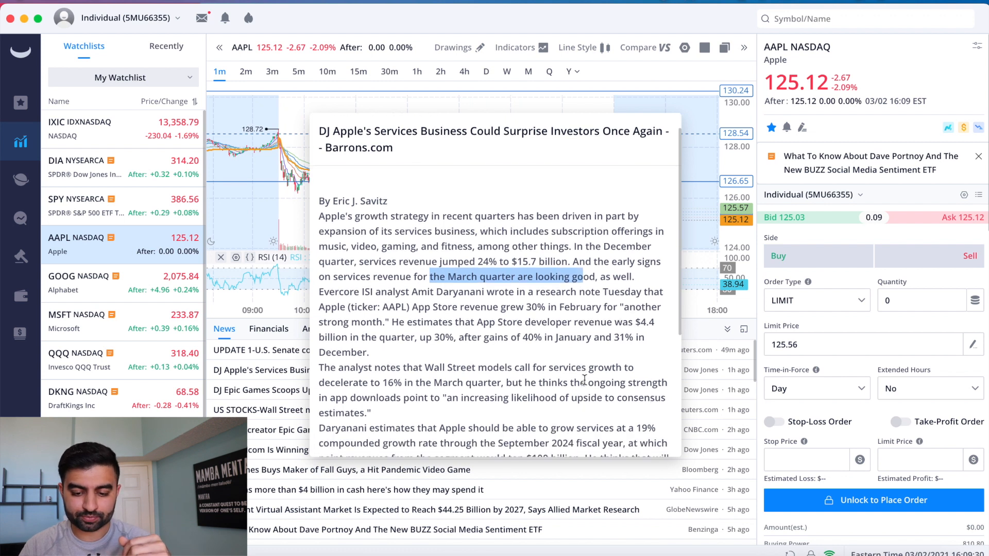
{"action": "scroll", "scroll_direction": "down", "scroll_amount": 3}
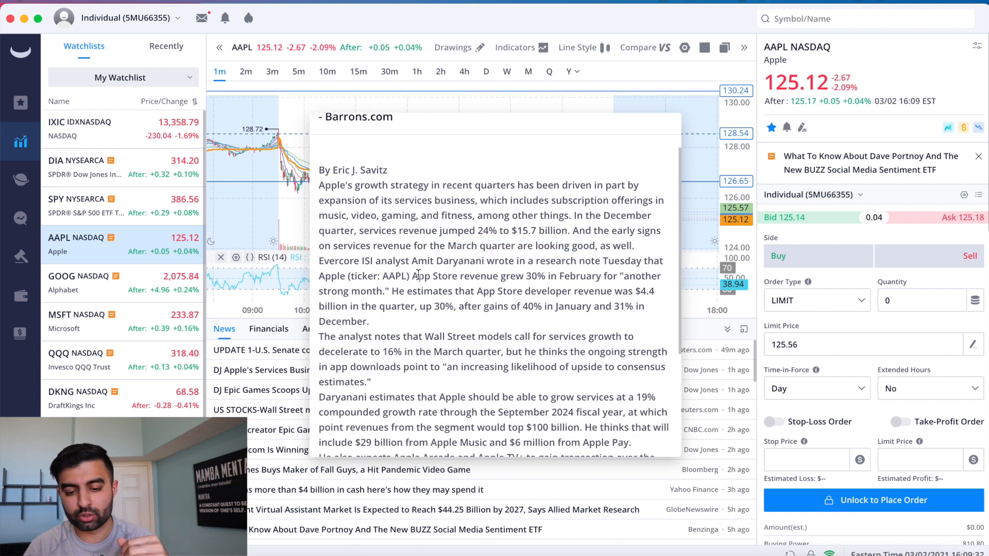
{"action": "left_click_drag", "start_coordinate": [415, 276], "coordinate": [396, 290]}
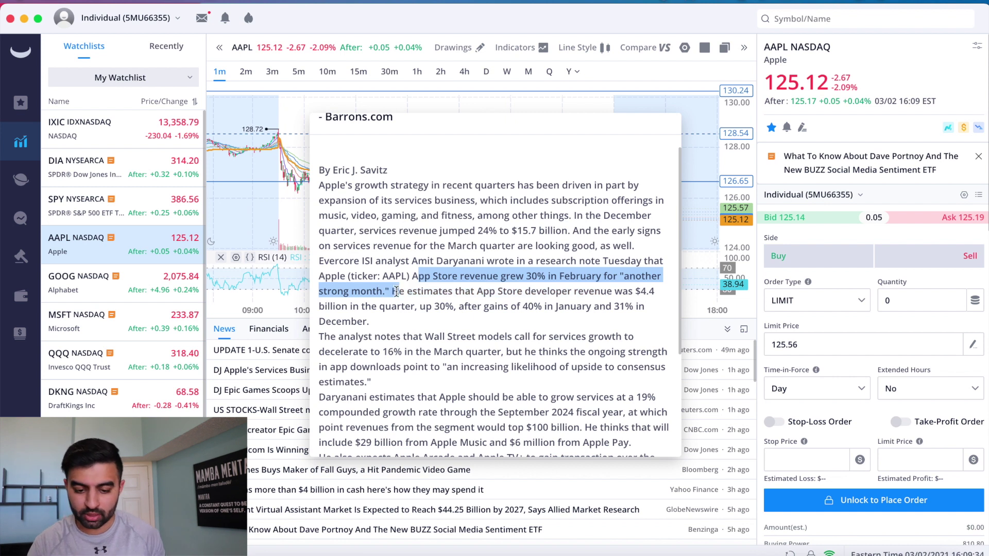
{"action": "scroll", "scroll_direction": "down", "scroll_amount": 3}
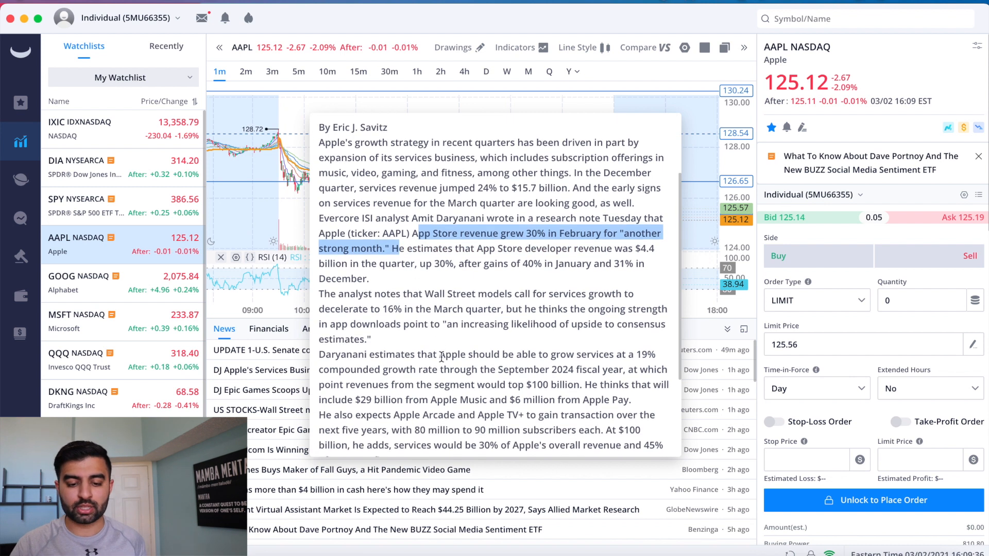
{"action": "scroll", "scroll_direction": "down", "scroll_amount": 3}
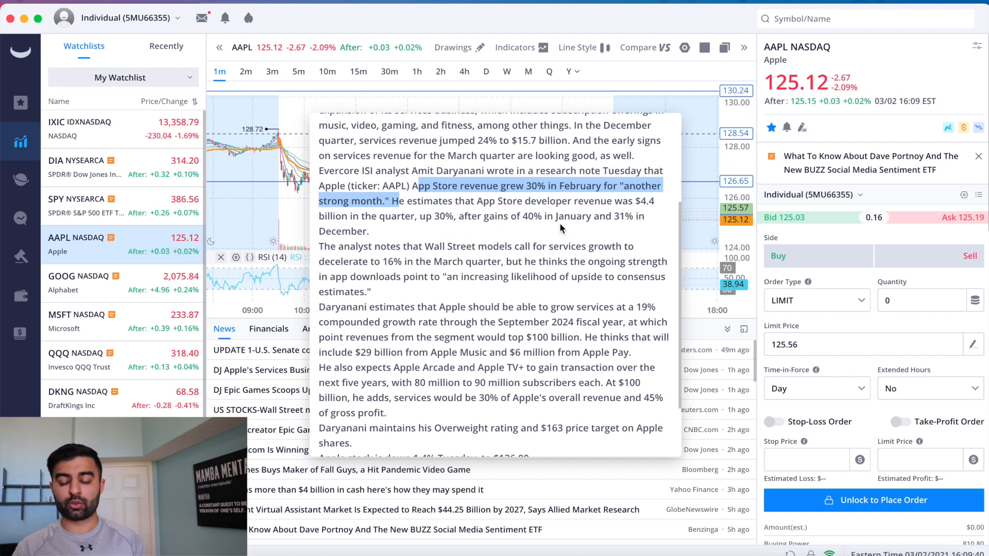
{"action": "scroll", "scroll_direction": "down", "scroll_amount": 3}
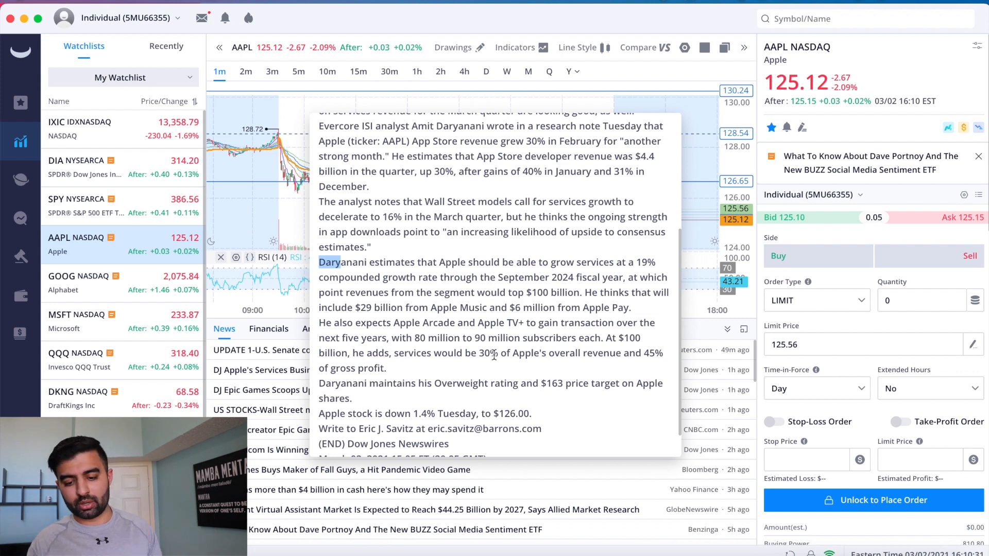
{"action": "scroll", "scroll_direction": "down", "scroll_amount": 3}
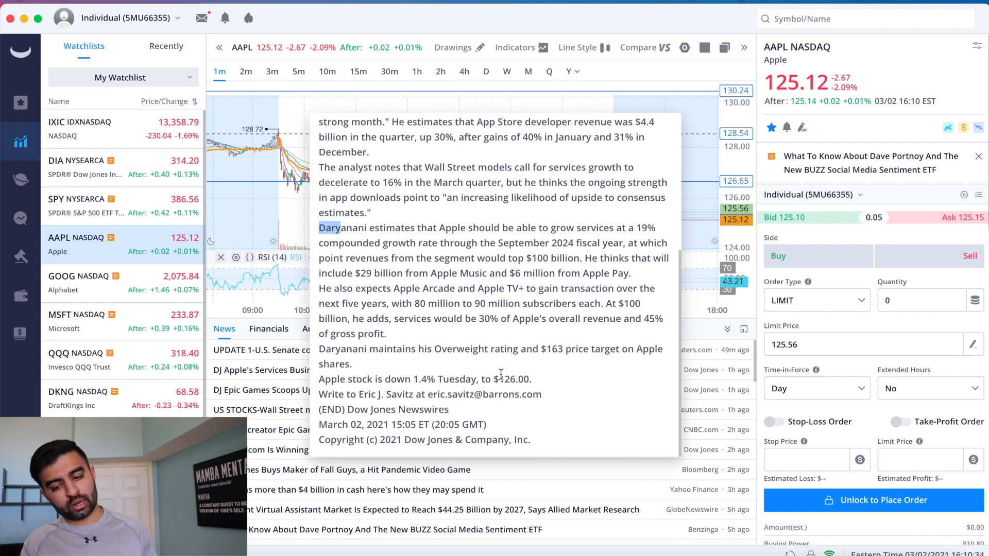
{"action": "left_click_drag", "start_coordinate": [425, 349], "coordinate": [589, 349]}
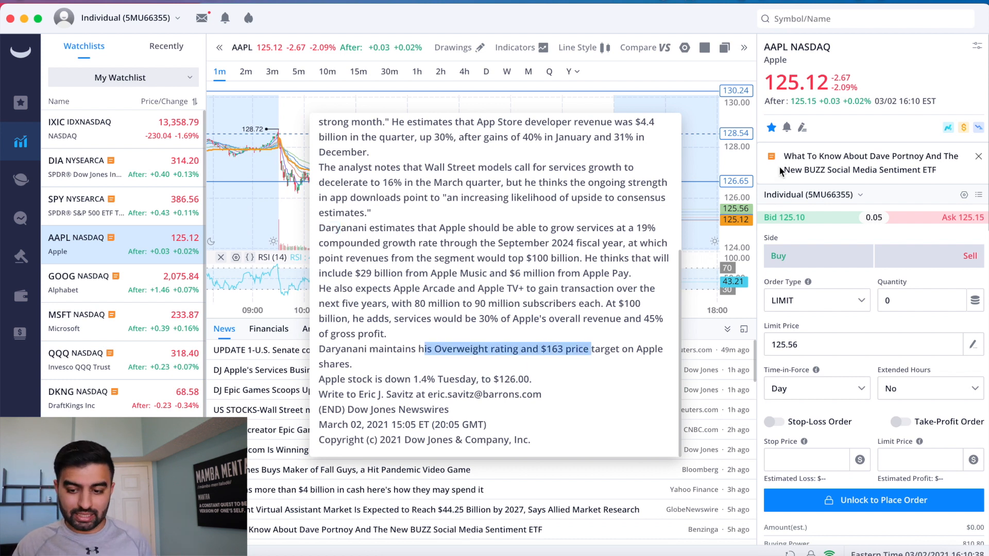
{"action": "mouse_move", "coordinate": [606, 369]}
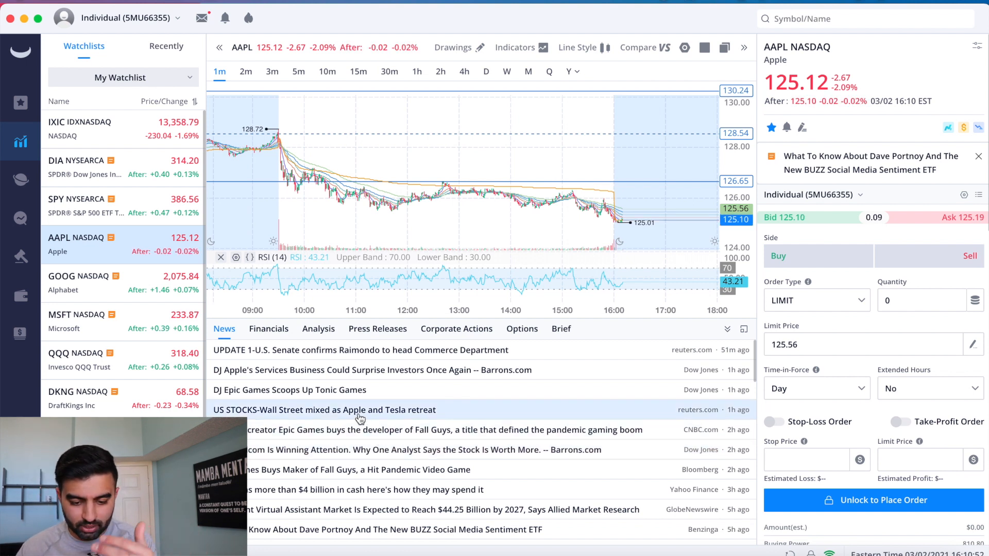
Read the Apple and Tesla retreat article, then expand the price chart over the news area
{"action": "left_click", "coordinate": [328, 410]}
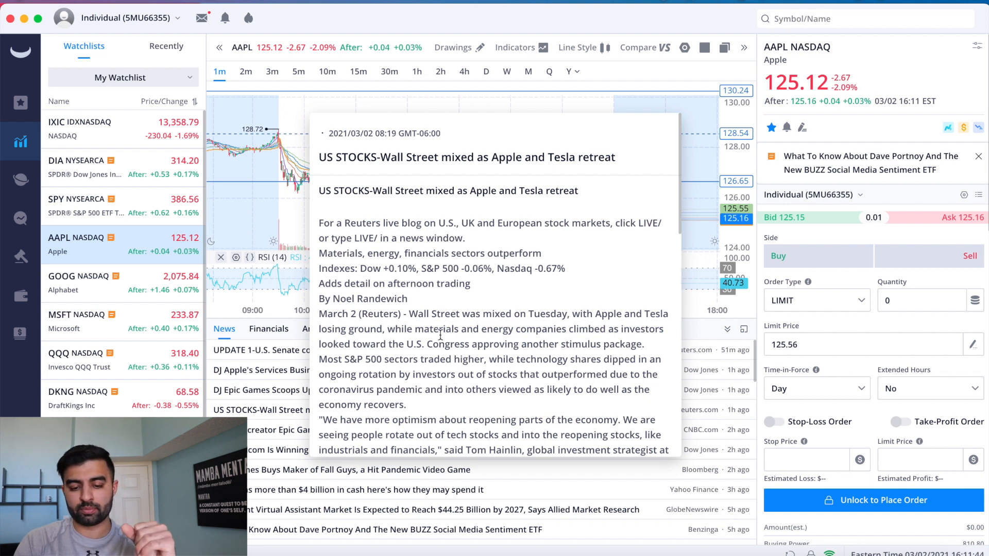
{"action": "left_click_drag", "start_coordinate": [403, 328], "coordinate": [566, 328]}
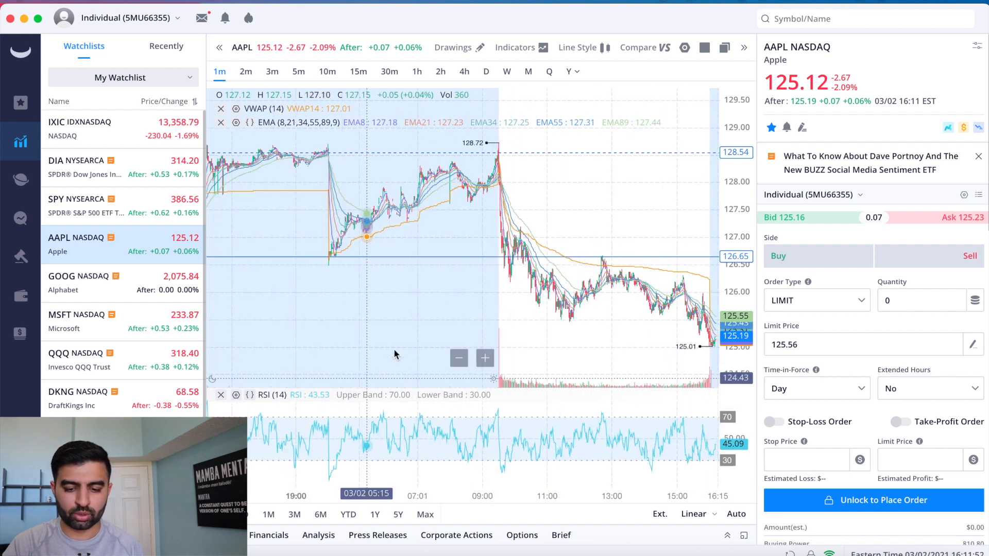
Remove the EMA ribbon from the AAPL chart, leaving VWAP and RSI
{"action": "left_click", "coordinate": [515, 47]}
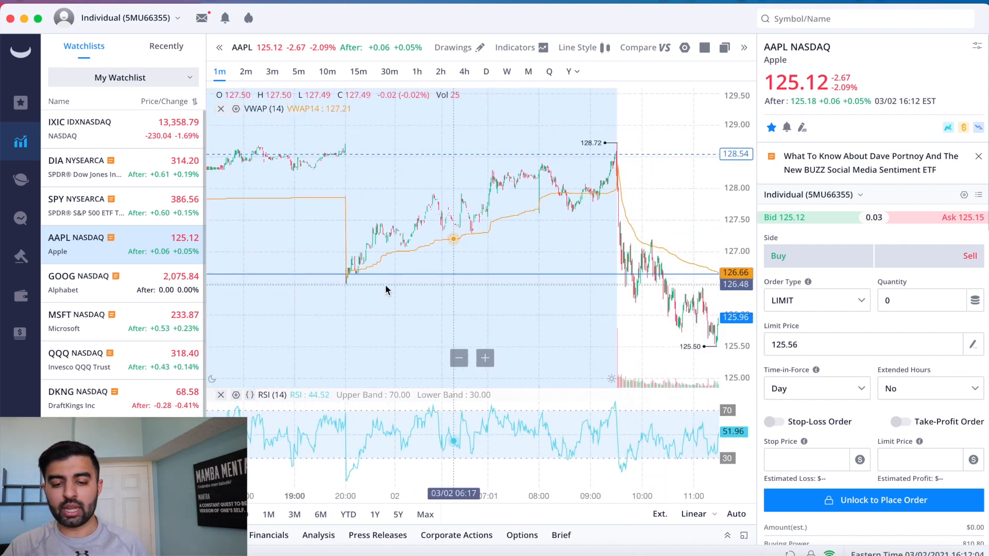
{"action": "mouse_move", "coordinate": [593, 186]}
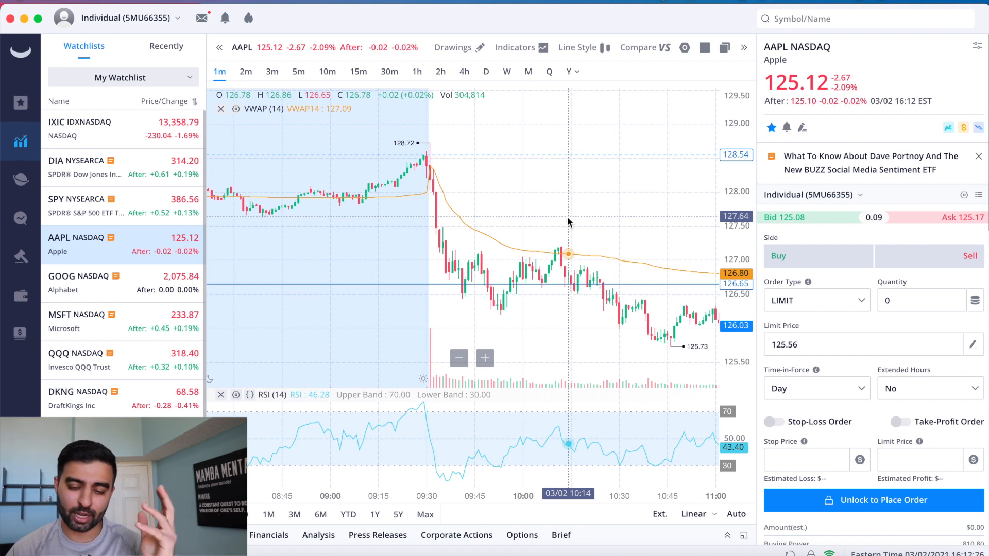
{"action": "mouse_move", "coordinate": [471, 296]}
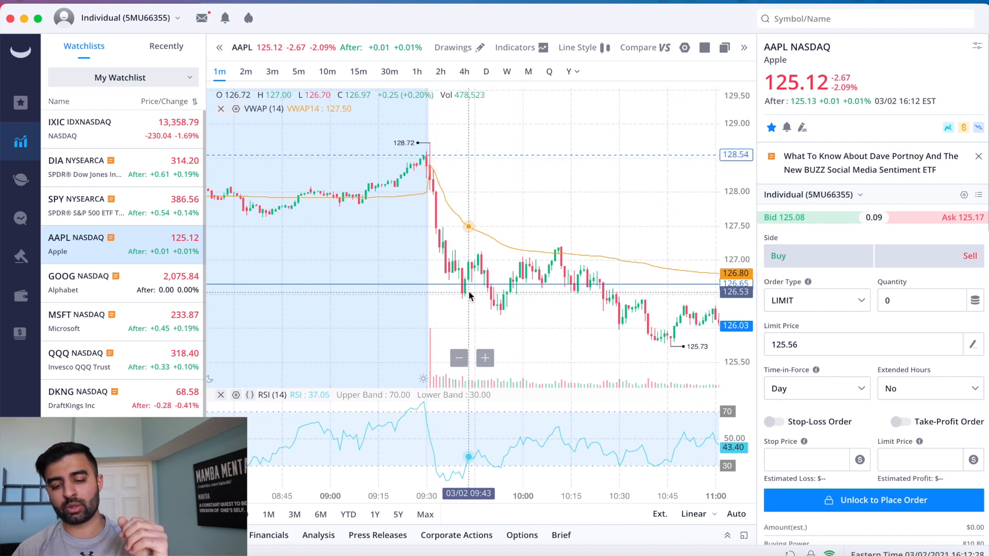
{"action": "mouse_move", "coordinate": [509, 311]}
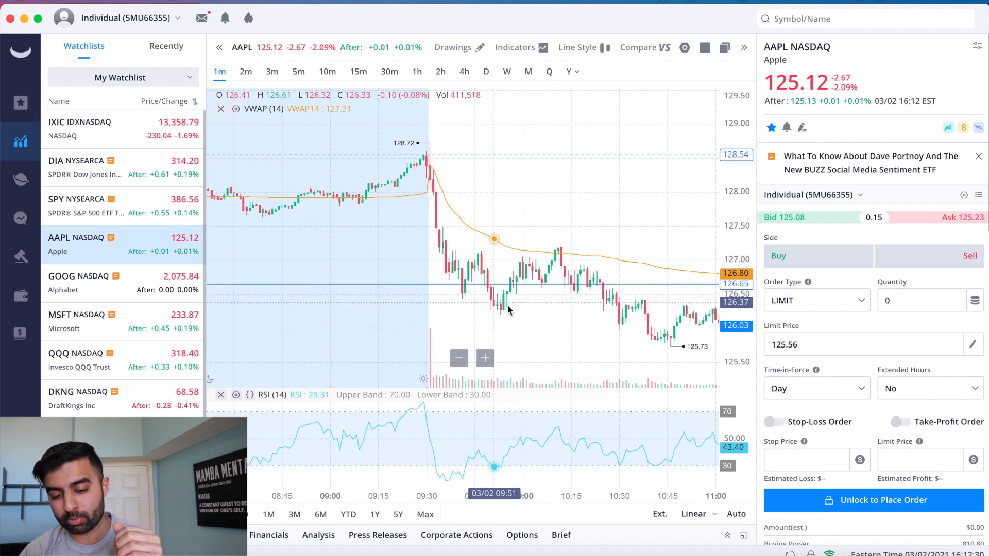
{"action": "mouse_move", "coordinate": [548, 258]}
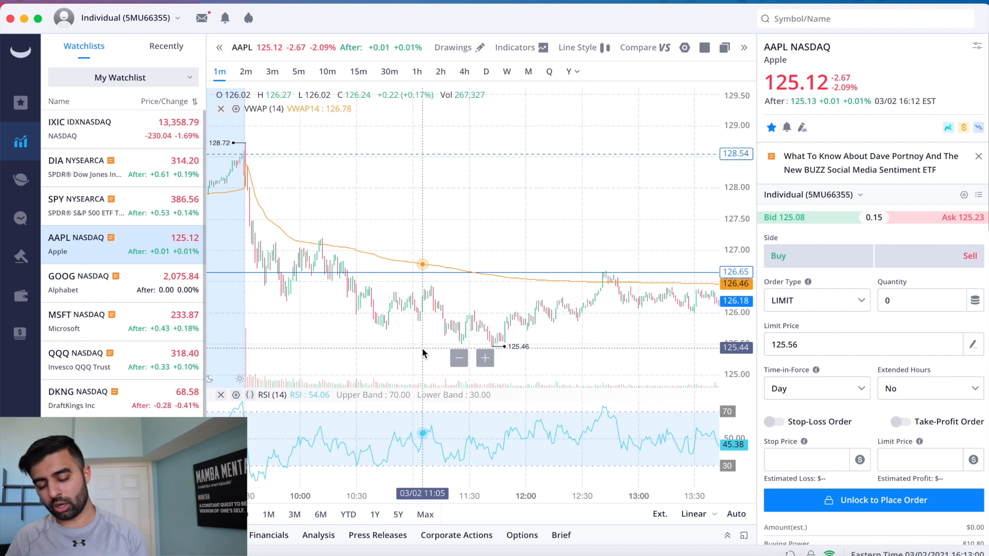
{"action": "mouse_move", "coordinate": [509, 301]}
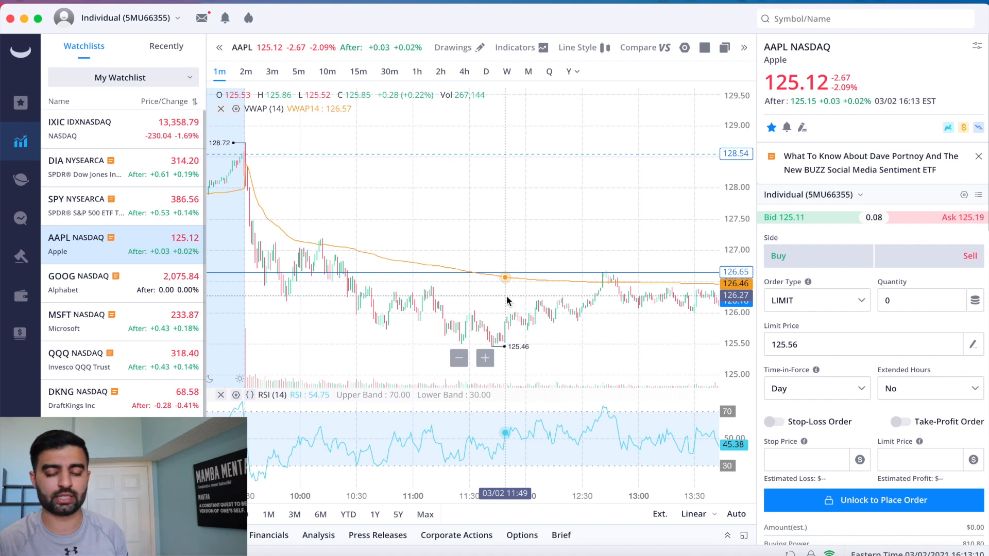
{"action": "mouse_move", "coordinate": [306, 241]}
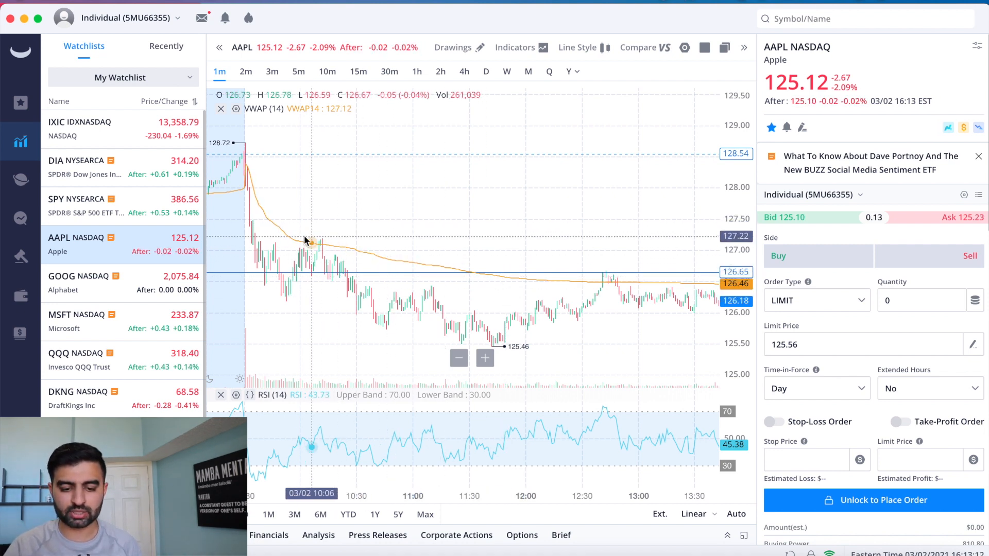
{"action": "mouse_move", "coordinate": [696, 285]}
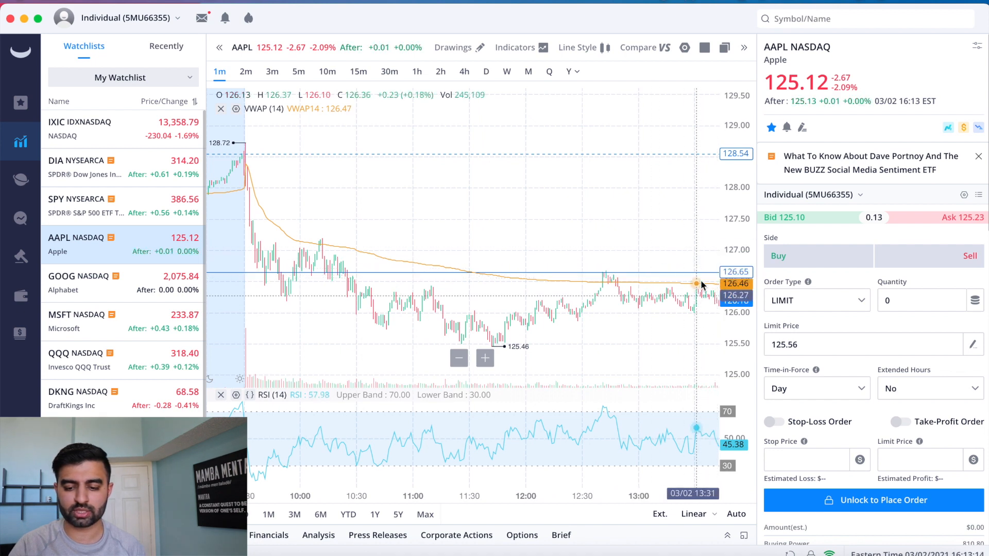
{"action": "mouse_move", "coordinate": [536, 337]}
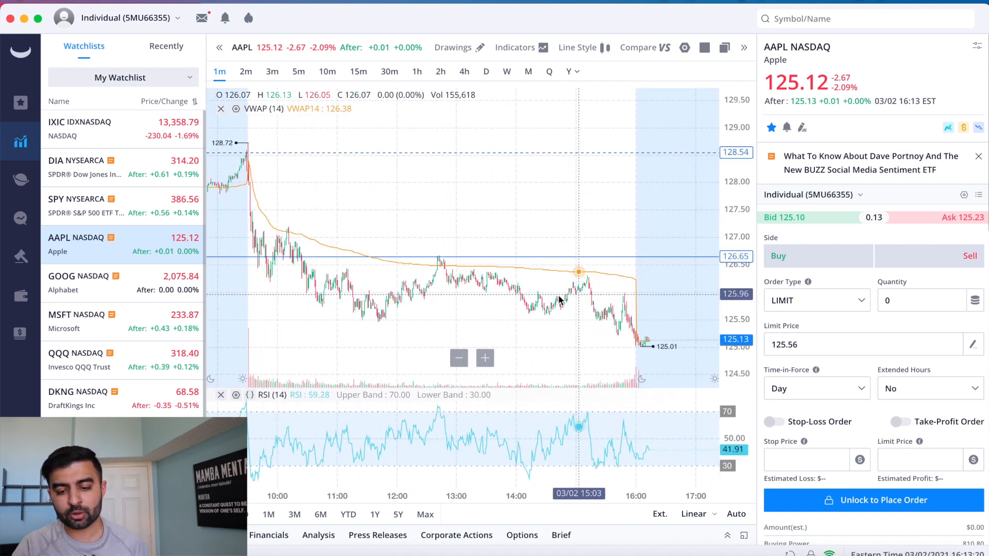
{"action": "mouse_move", "coordinate": [465, 264]}
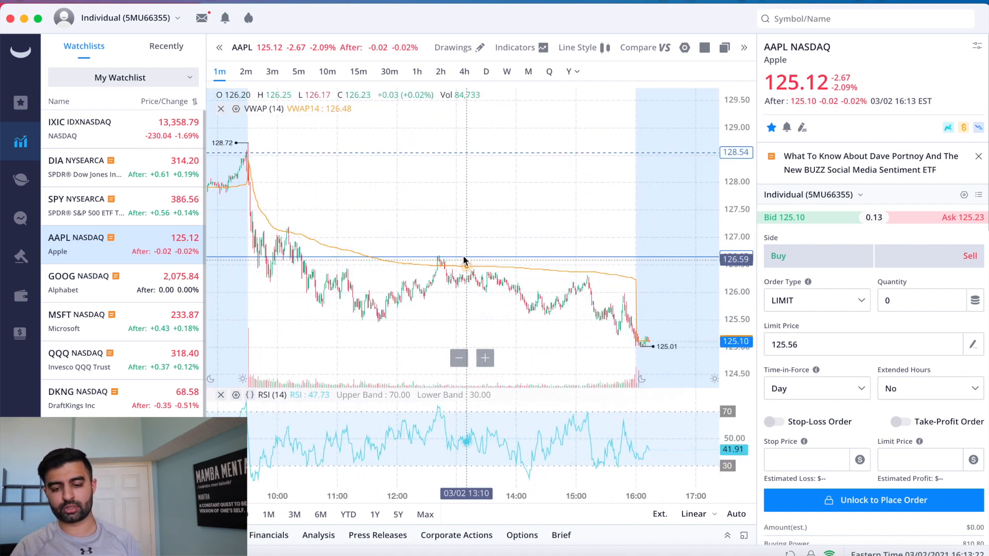
{"action": "mouse_move", "coordinate": [597, 275]}
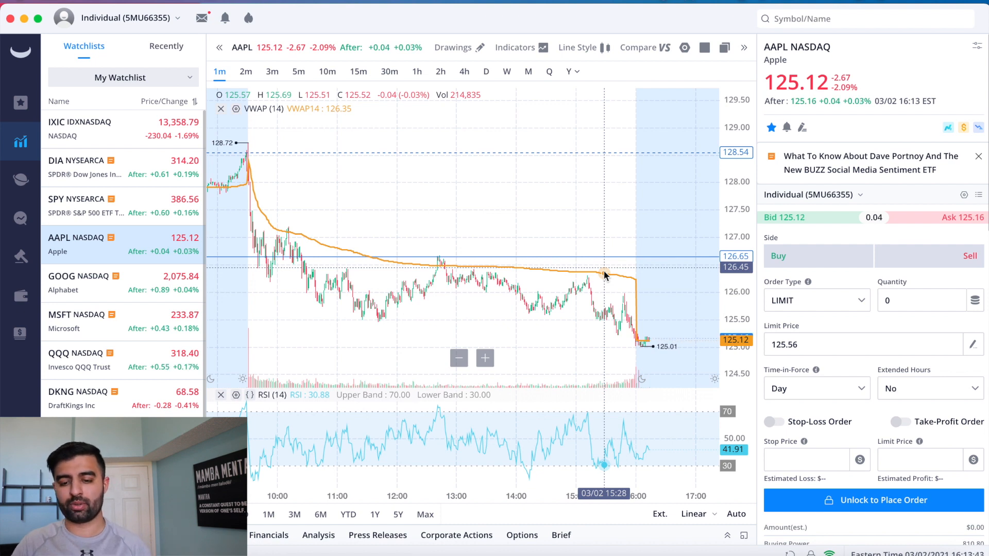
{"action": "mouse_move", "coordinate": [543, 270]}
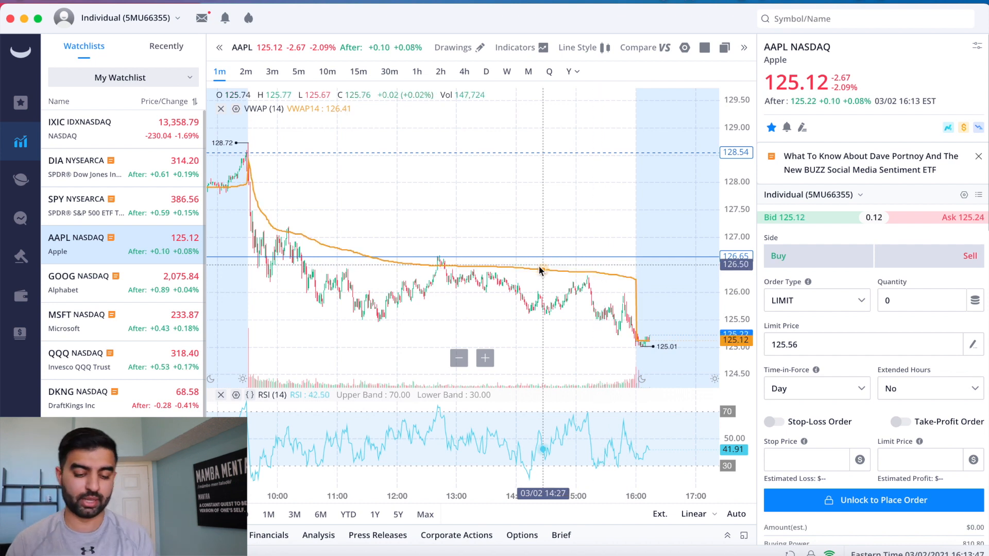
{"action": "mouse_move", "coordinate": [330, 266]}
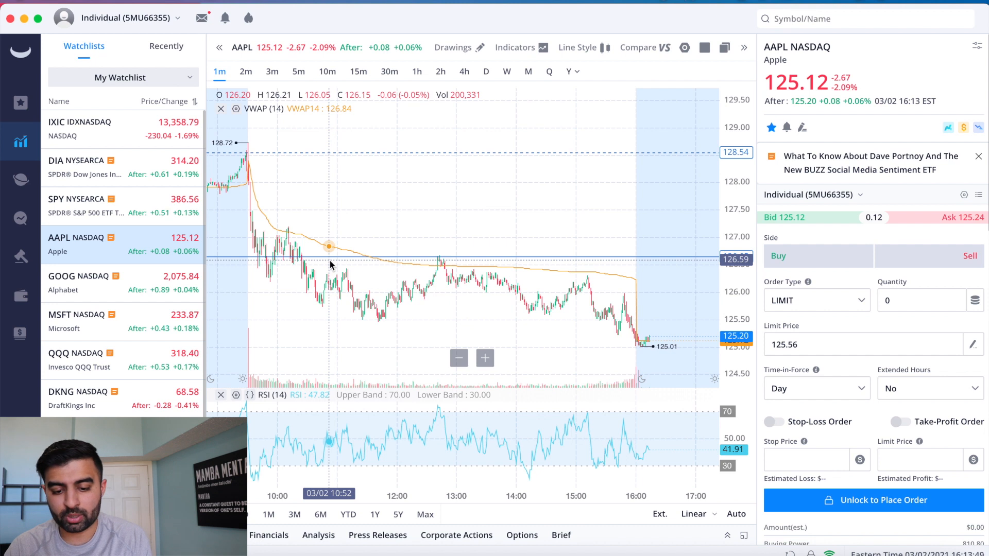
{"action": "mouse_move", "coordinate": [337, 193]}
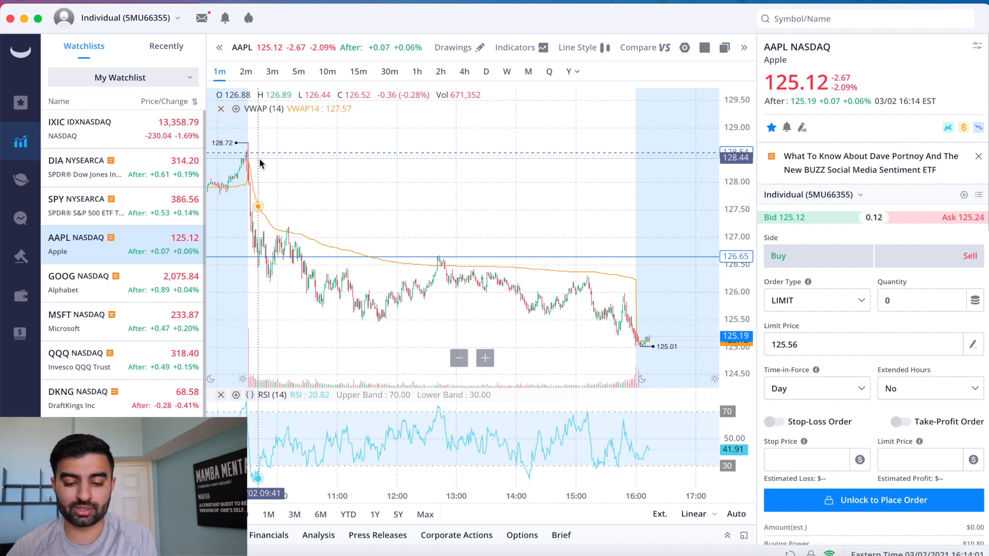
{"action": "mouse_move", "coordinate": [308, 291]}
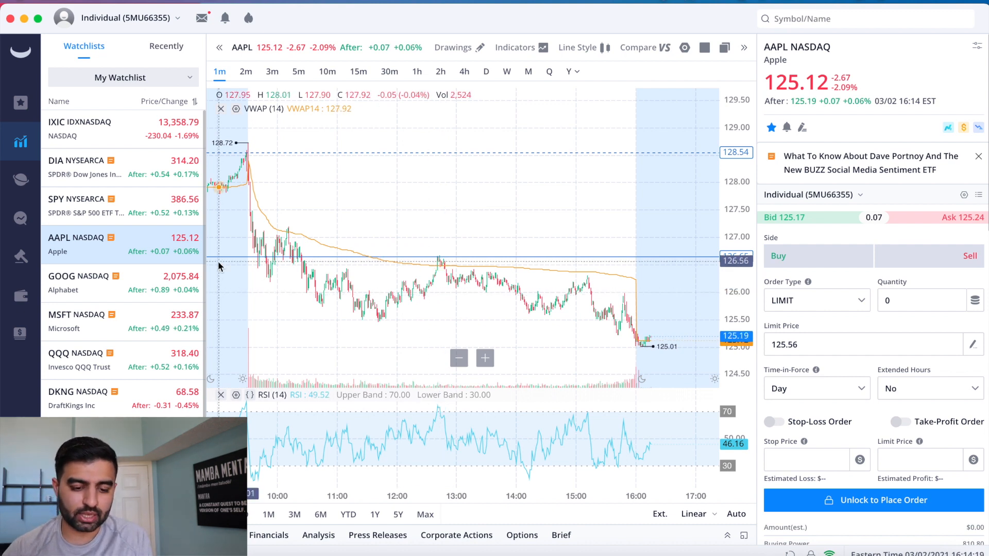
{"action": "mouse_move", "coordinate": [437, 268]}
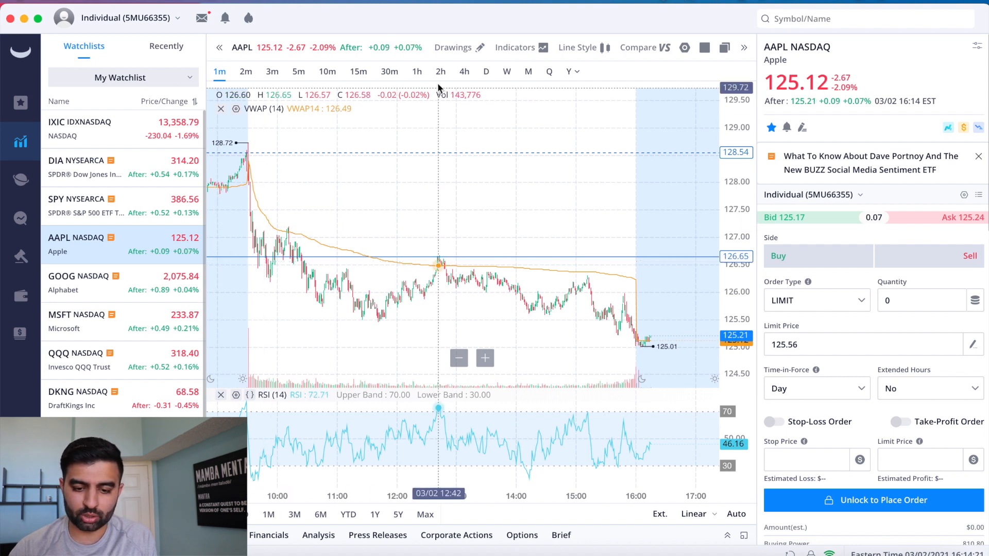
Switch AAPL to daily candles and bring up the chart indicators list
{"action": "left_click", "coordinate": [486, 71]}
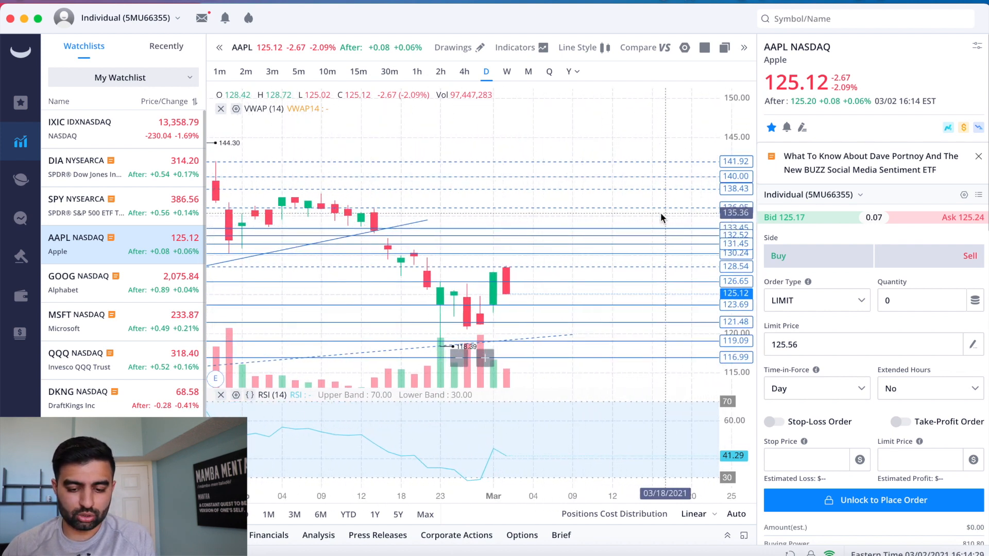
{"action": "left_click", "coordinate": [520, 47]}
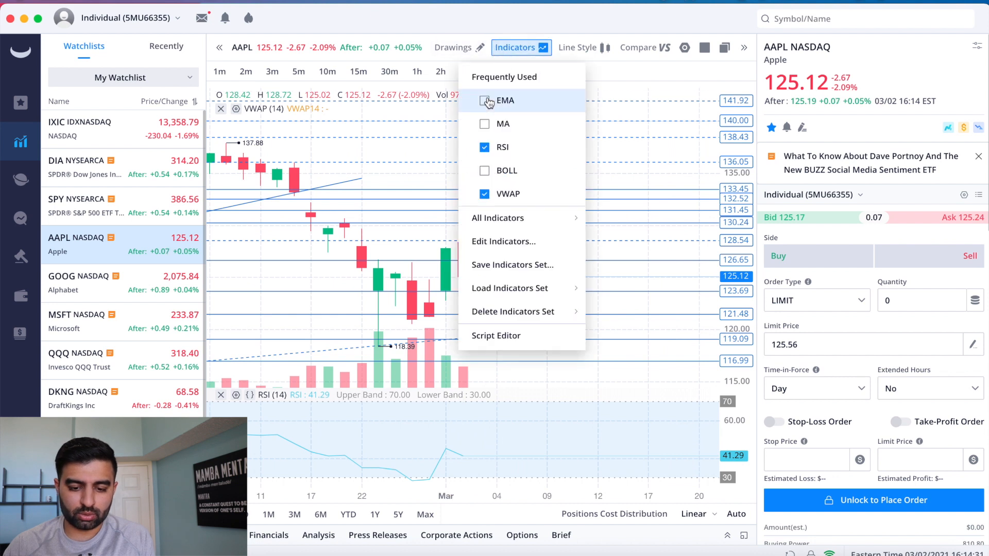
Add the EMA ribbon (8, 21, 34, 55, 89) to the daily AAPL chart
{"action": "left_click", "coordinate": [484, 101]}
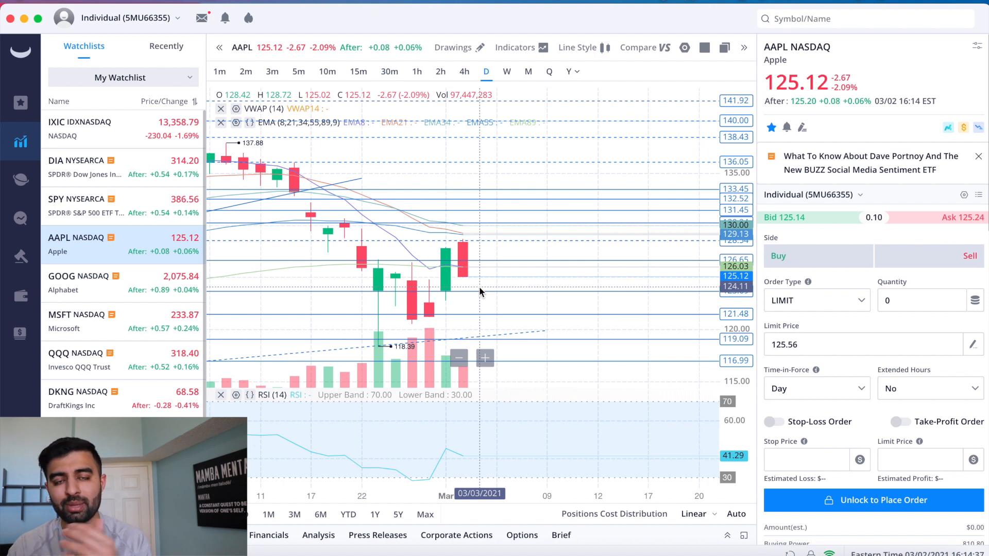
{"action": "mouse_move", "coordinate": [445, 269]}
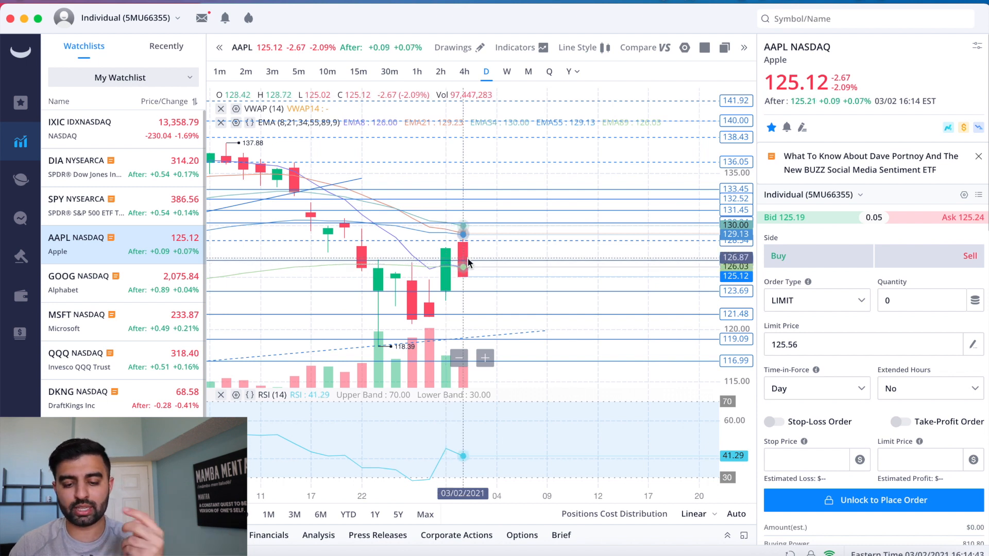
{"action": "mouse_move", "coordinate": [462, 285]}
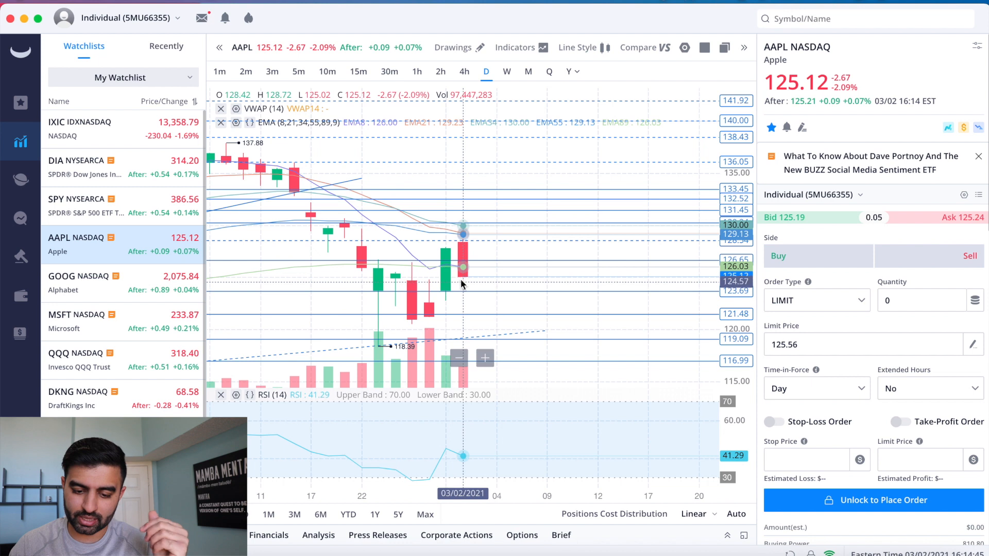
{"action": "mouse_move", "coordinate": [449, 297]}
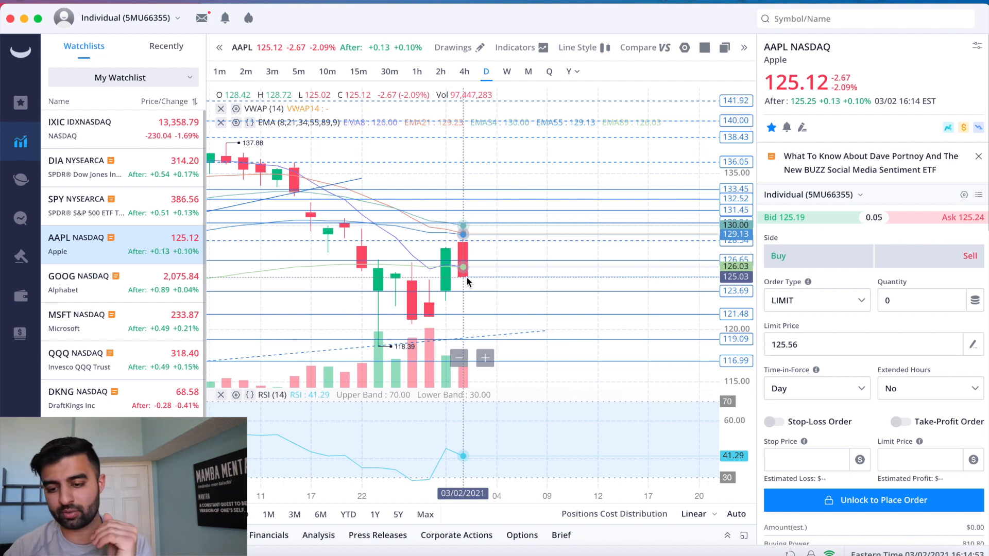
{"action": "mouse_move", "coordinate": [827, 65]}
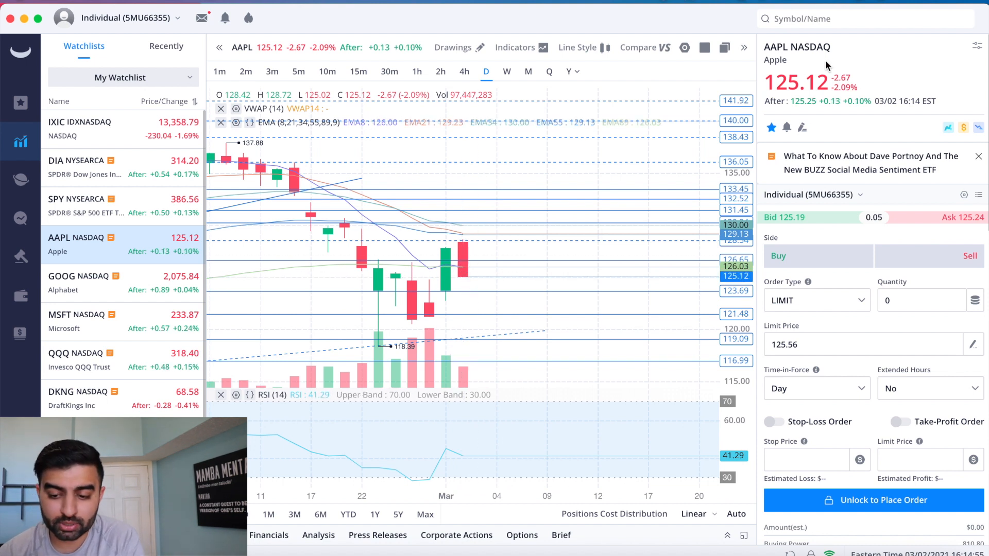
{"action": "mouse_move", "coordinate": [457, 278]}
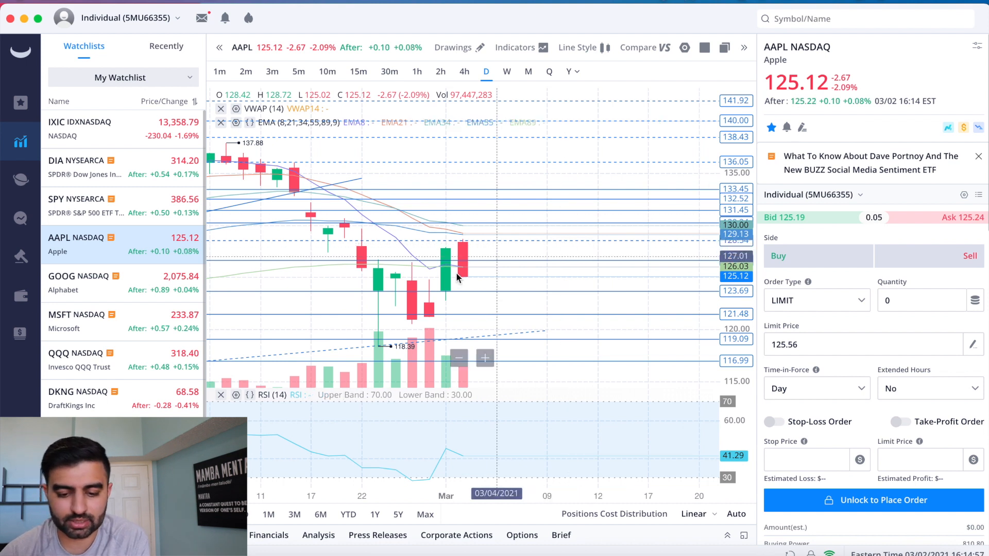
{"action": "mouse_move", "coordinate": [483, 262]}
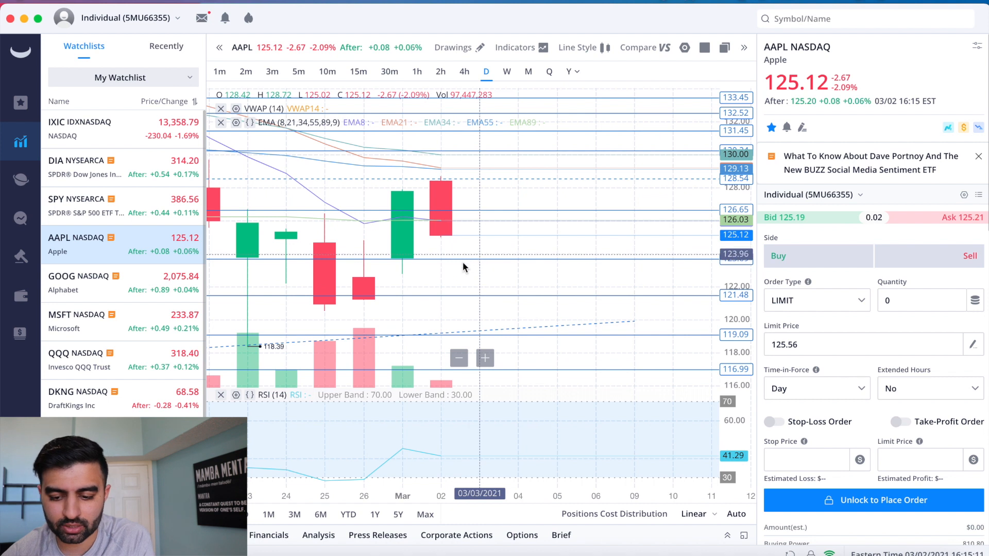
{"action": "mouse_move", "coordinate": [439, 220]}
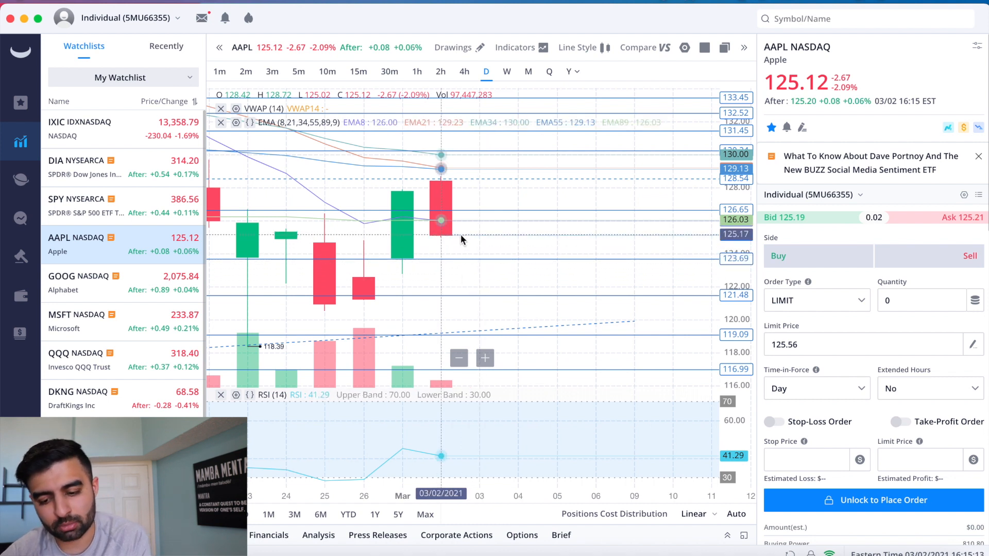
{"action": "mouse_move", "coordinate": [505, 247]}
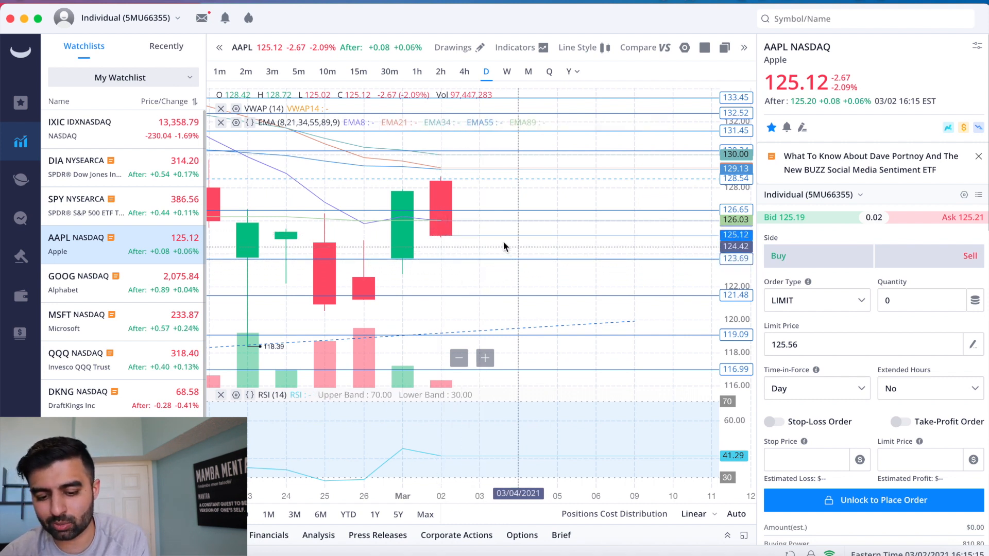
{"action": "mouse_move", "coordinate": [495, 256]}
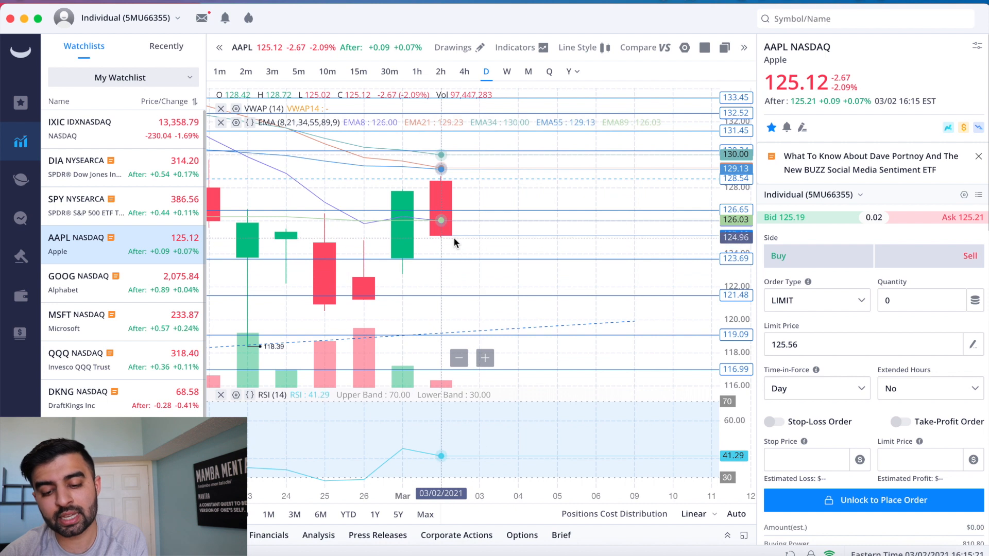
{"action": "mouse_move", "coordinate": [406, 278]}
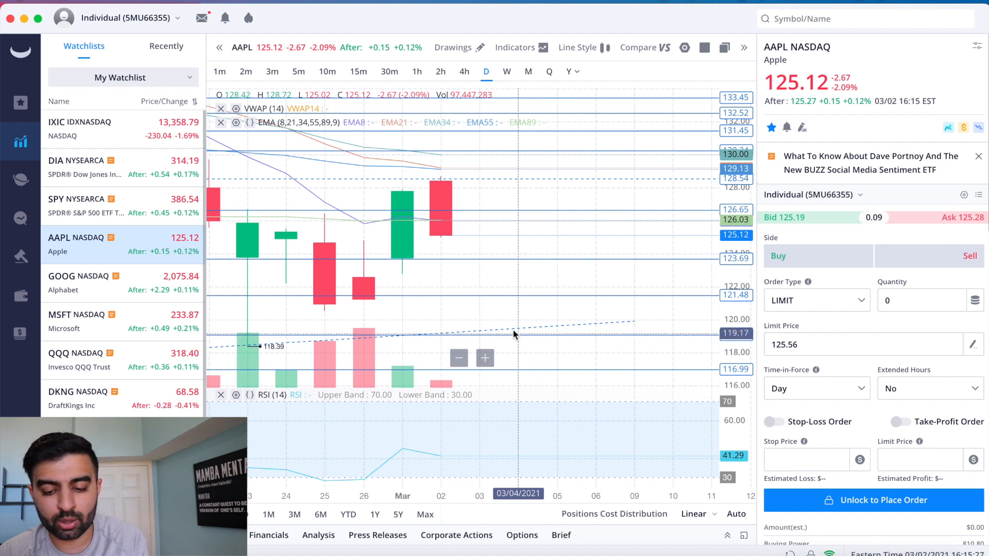
{"action": "mouse_move", "coordinate": [401, 280]}
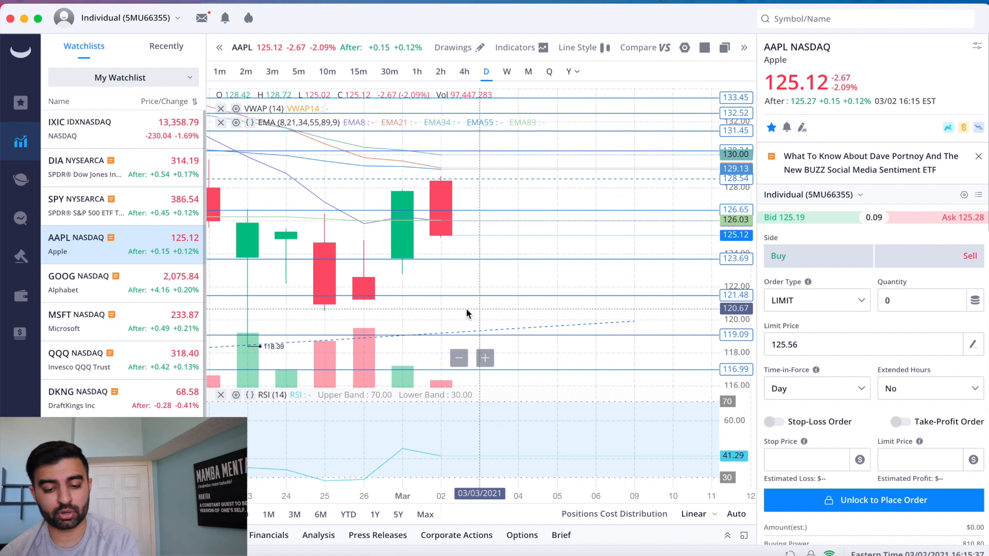
{"action": "mouse_move", "coordinate": [484, 228]}
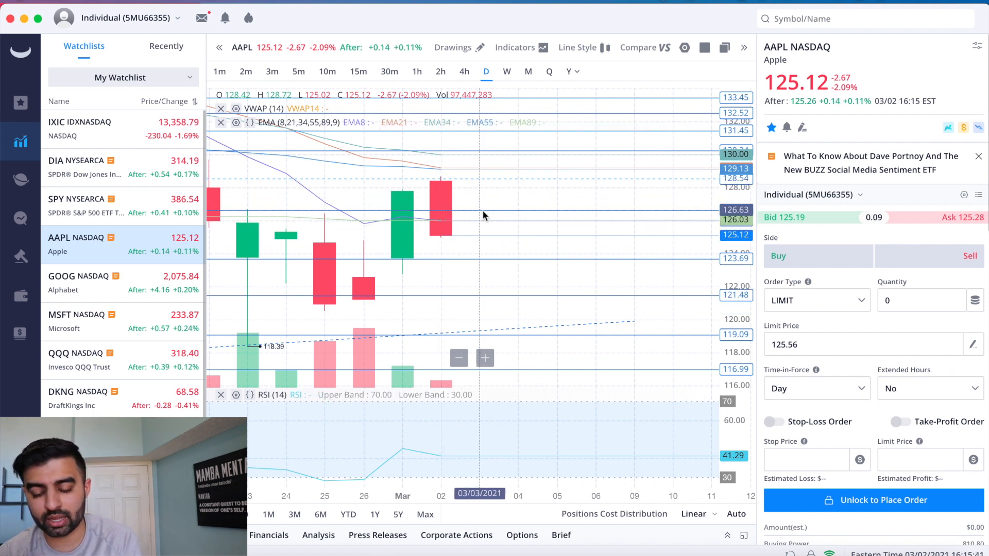
{"action": "mouse_move", "coordinate": [533, 183]}
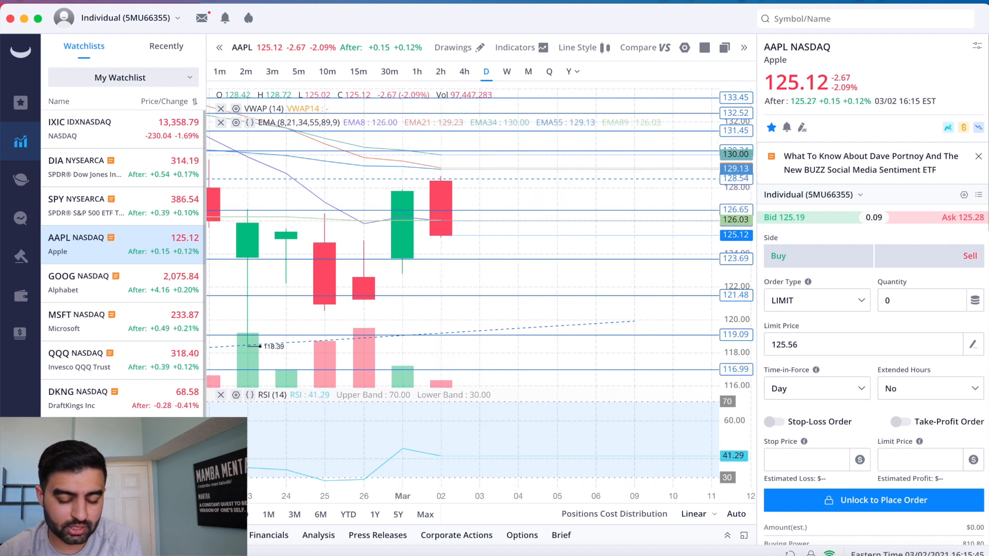
Return the AAPL chart from one-minute candles to the daily timeframe
{"action": "left_click", "coordinate": [220, 72]}
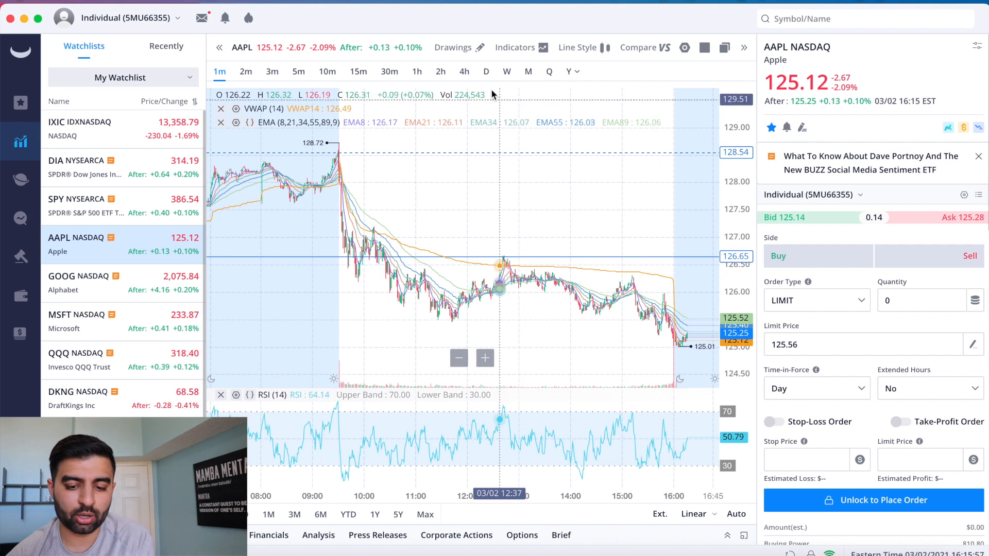
{"action": "left_click", "coordinate": [487, 71]}
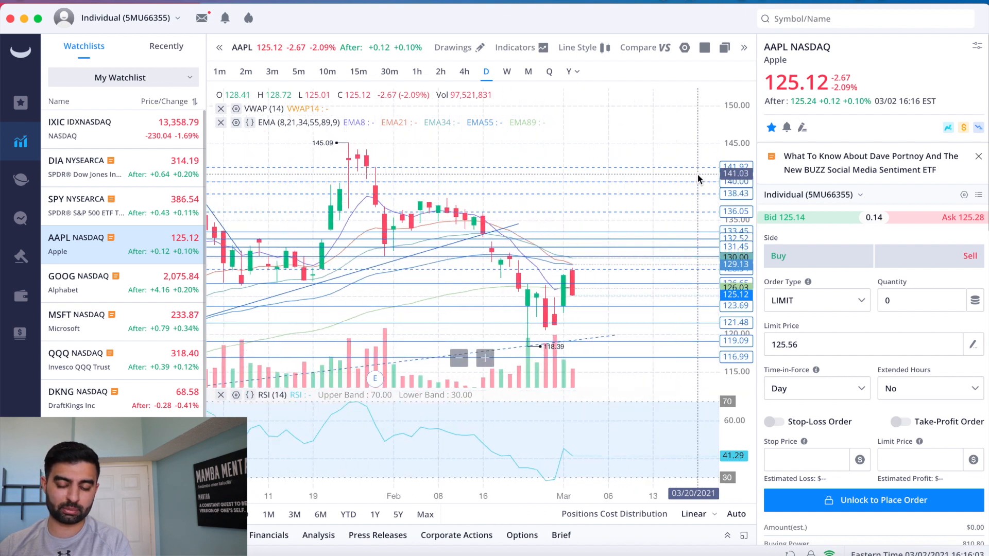
Turn off the EMA indicator on the daily AAPL chart
{"action": "left_click", "coordinate": [515, 47]}
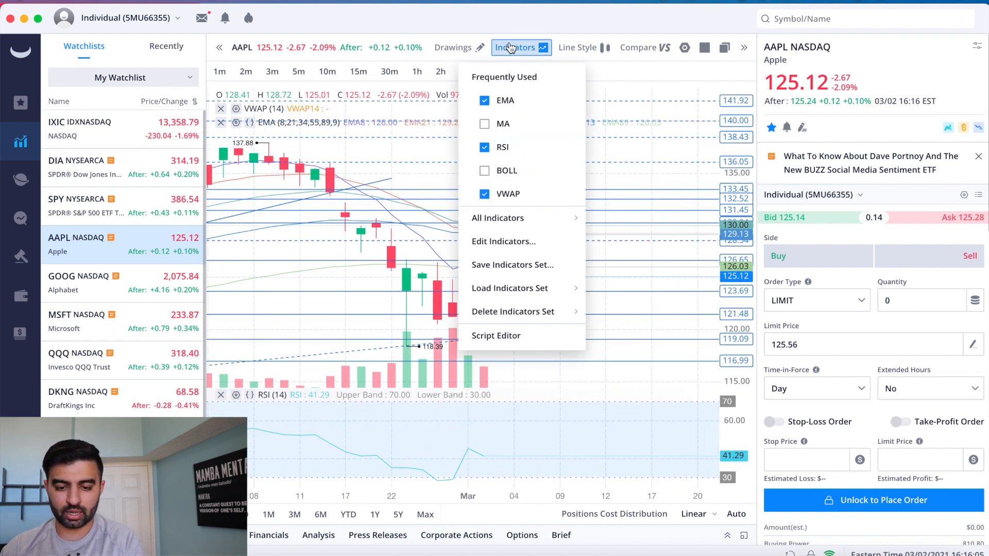
{"action": "left_click", "coordinate": [484, 101]}
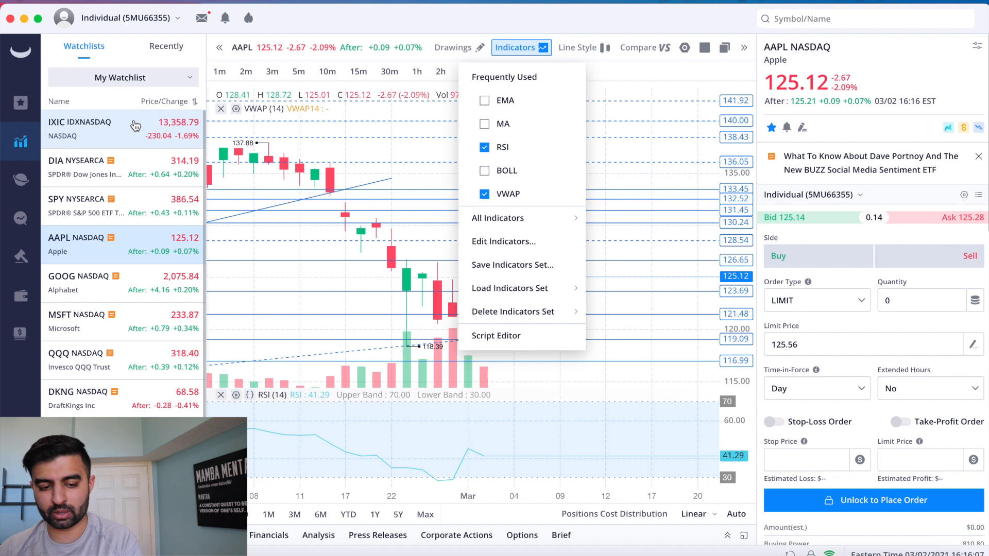
Check the NASDAQ, DIA and SPY daily charts, then return to AAPL
{"action": "left_click", "coordinate": [93, 129]}
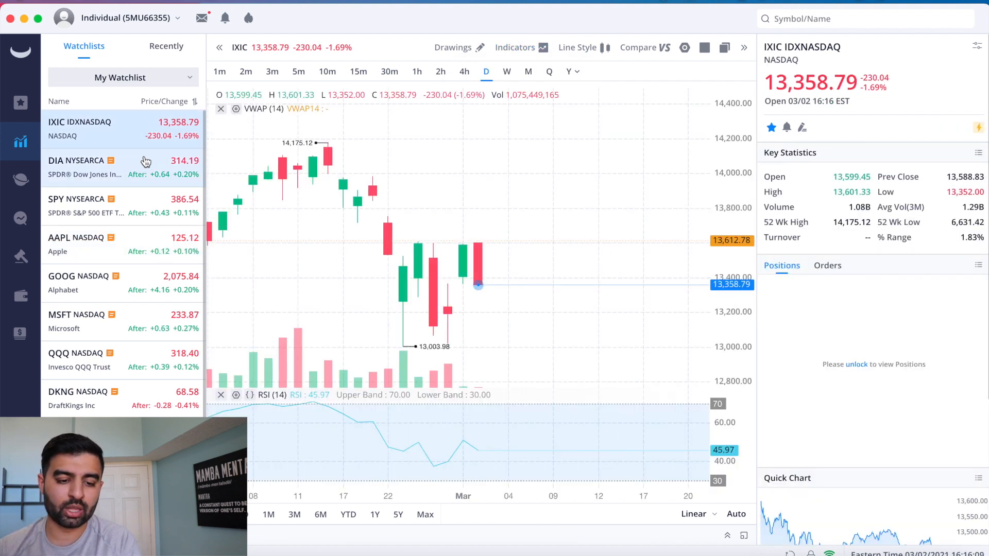
{"action": "left_click", "coordinate": [77, 161]}
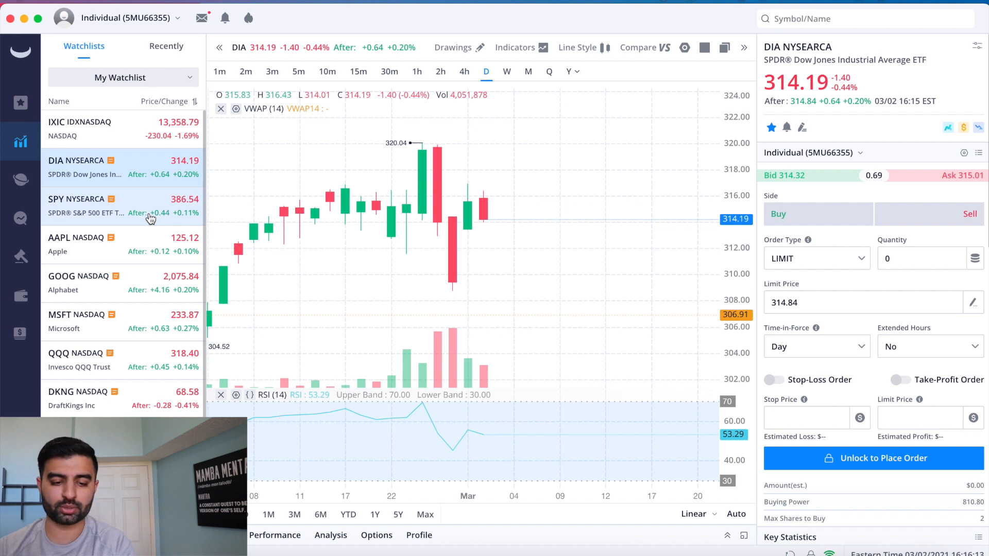
{"action": "left_click", "coordinate": [77, 199]}
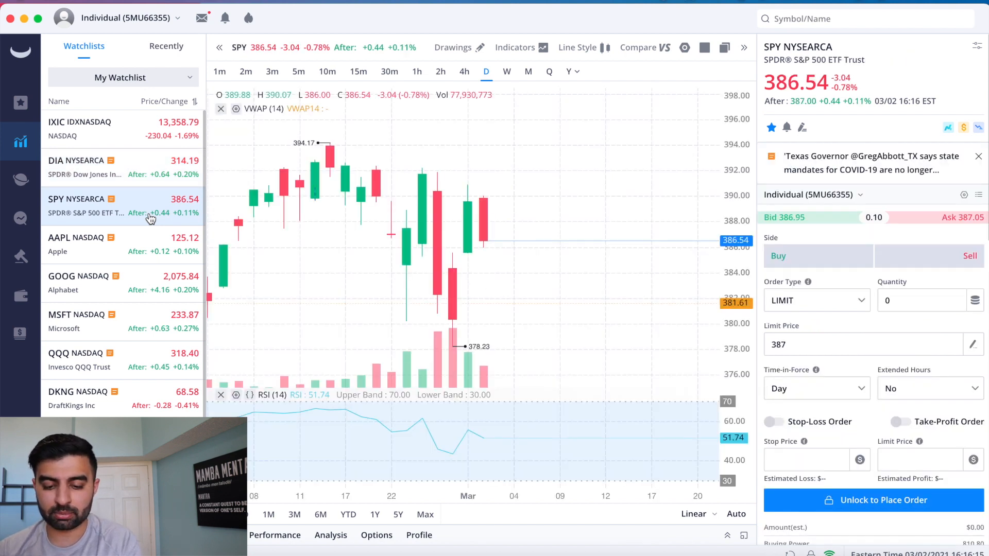
{"action": "mouse_move", "coordinate": [159, 241]}
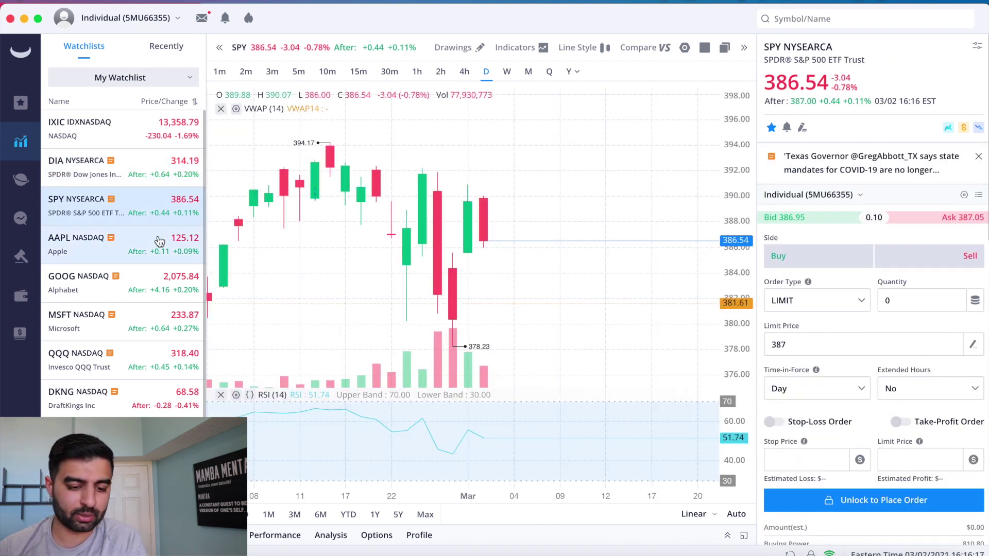
{"action": "left_click", "coordinate": [77, 243]}
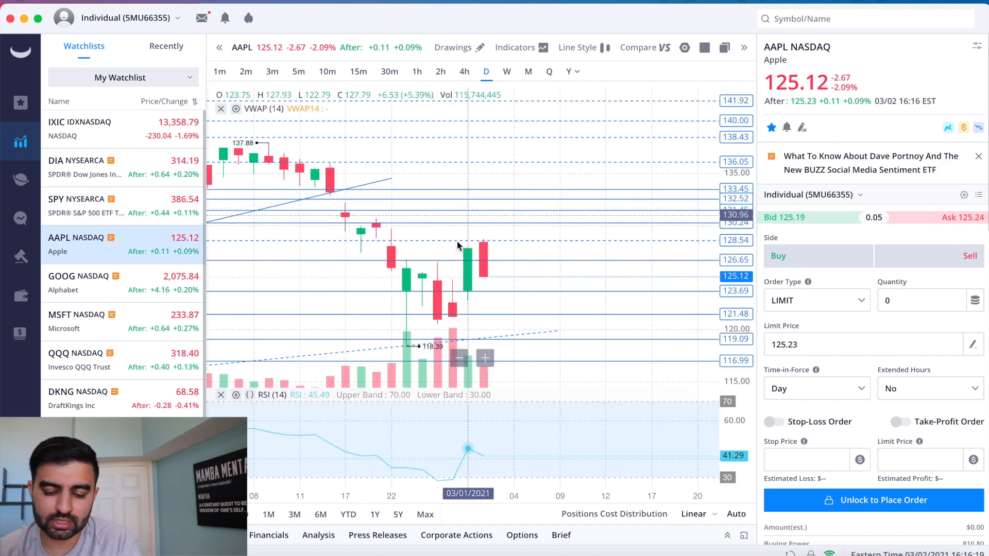
{"action": "mouse_move", "coordinate": [475, 282]}
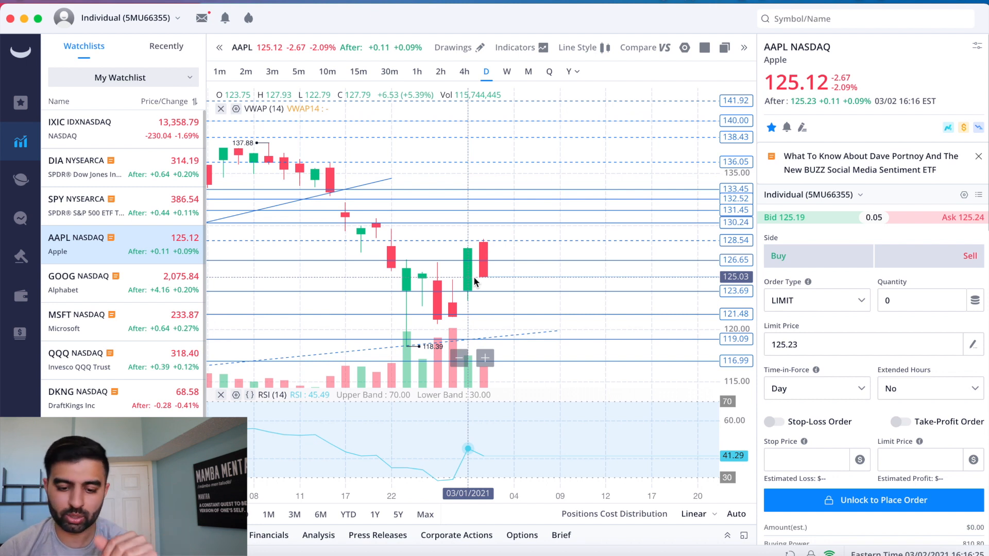
{"action": "mouse_move", "coordinate": [536, 283]}
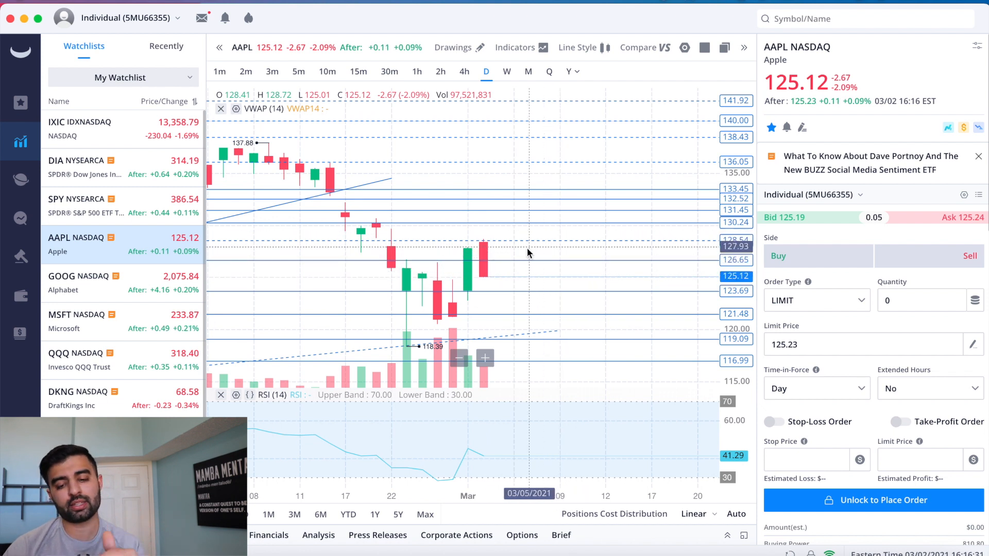
{"action": "mouse_move", "coordinate": [484, 255]}
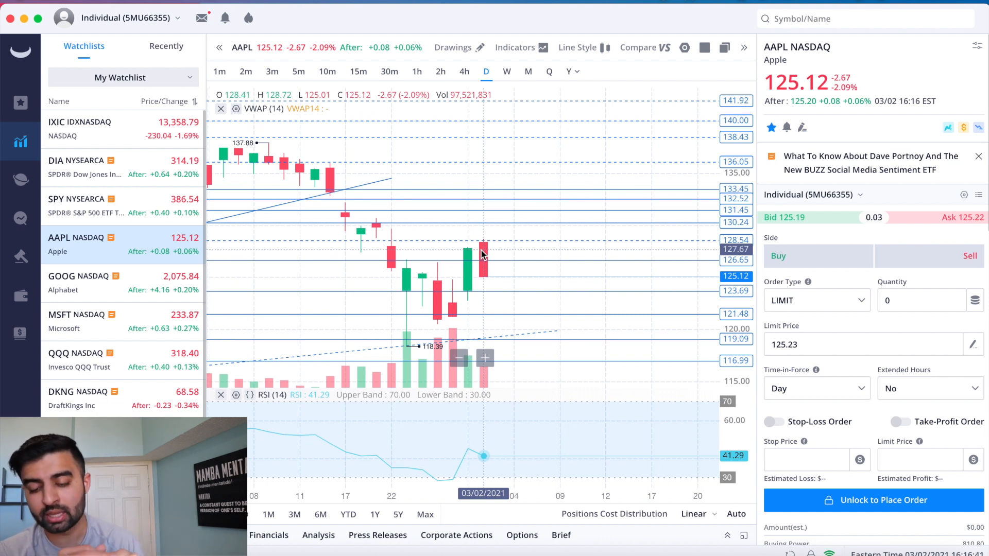
{"action": "mouse_move", "coordinate": [511, 271]}
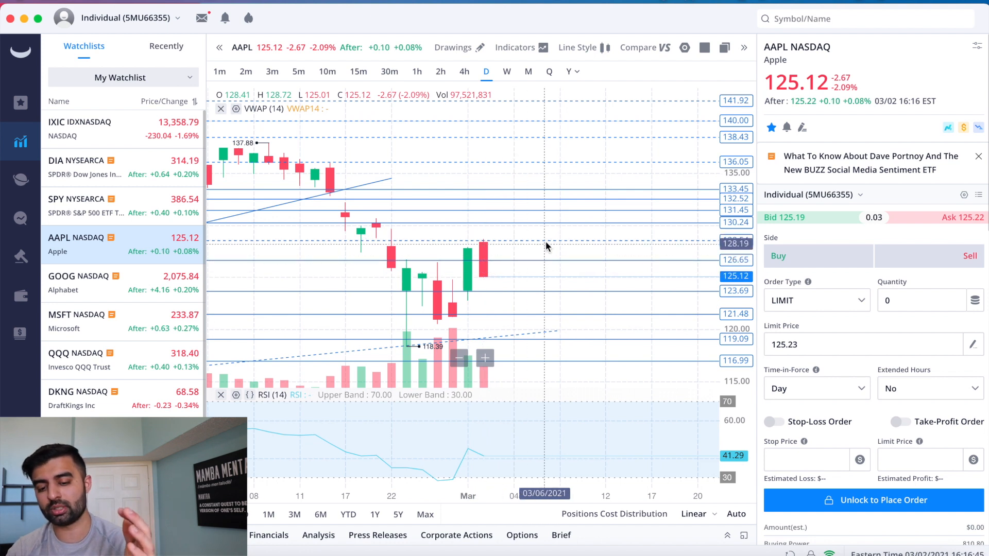
{"action": "mouse_move", "coordinate": [546, 253]}
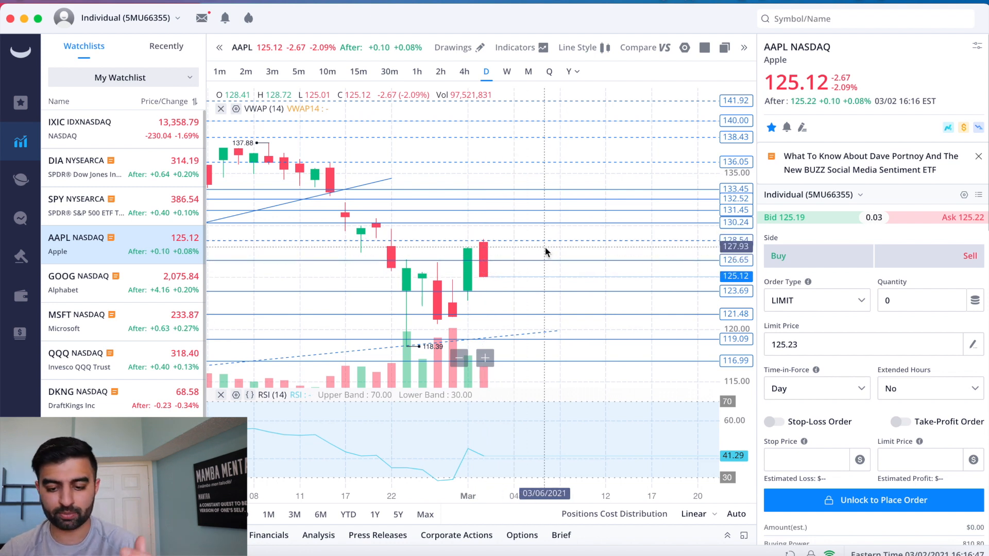
{"action": "mouse_move", "coordinate": [482, 278]}
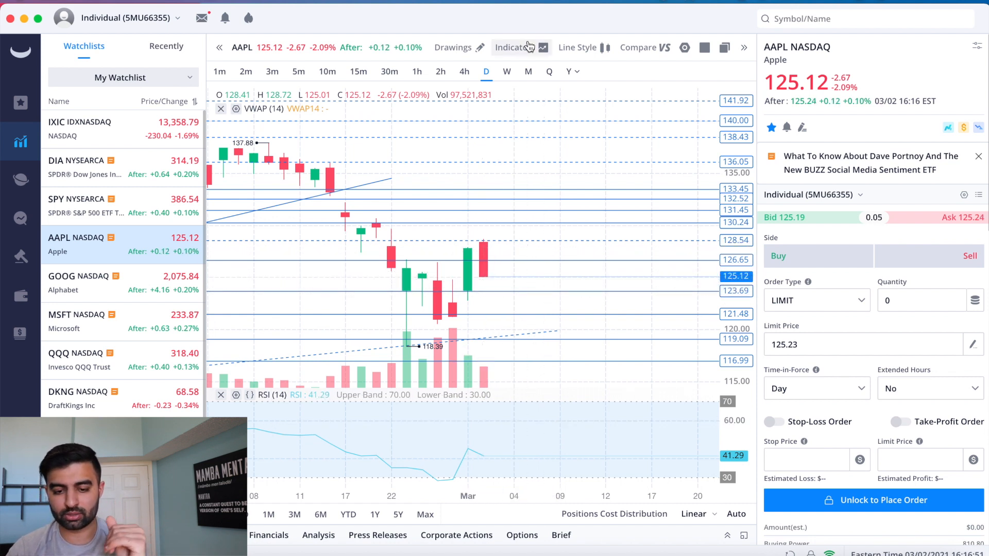
Turn the EMA ribbon back on for the daily AAPL chart
{"action": "left_click", "coordinate": [517, 47]}
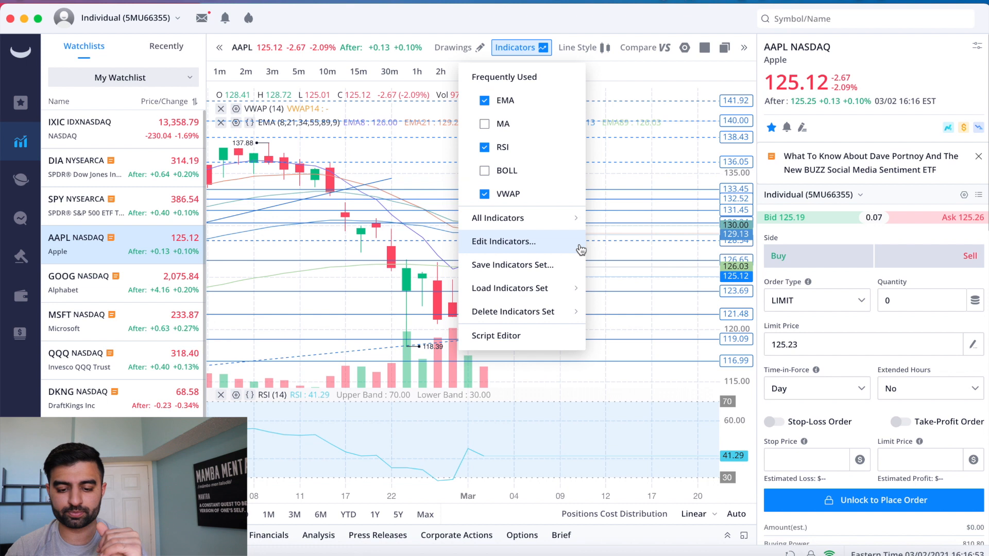
{"action": "left_click", "coordinate": [460, 48]}
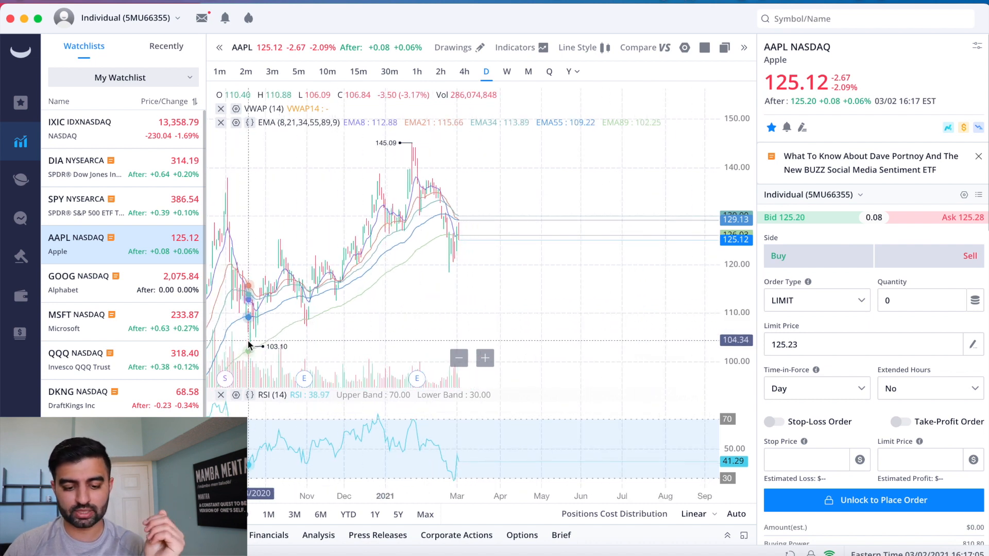
{"action": "mouse_move", "coordinate": [308, 318]}
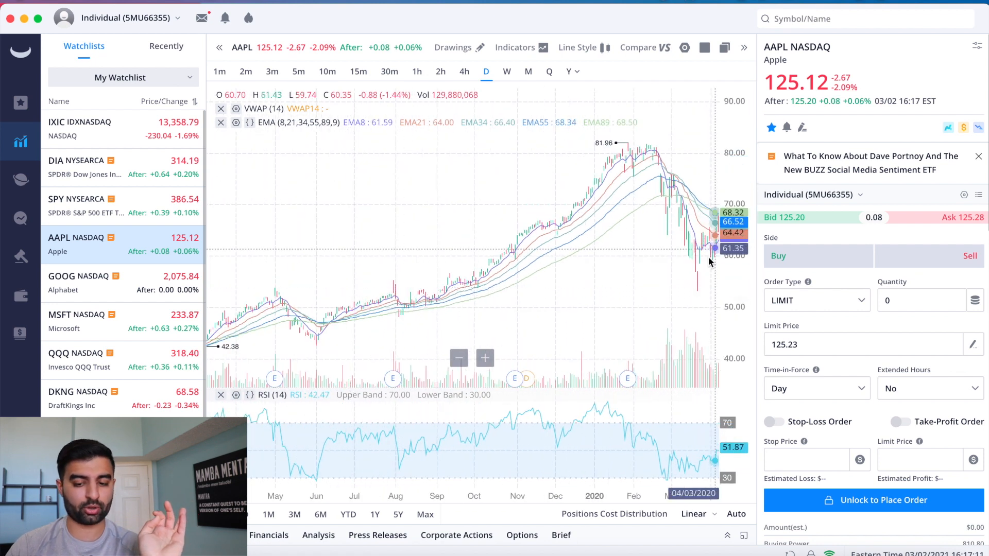
{"action": "mouse_move", "coordinate": [641, 239]}
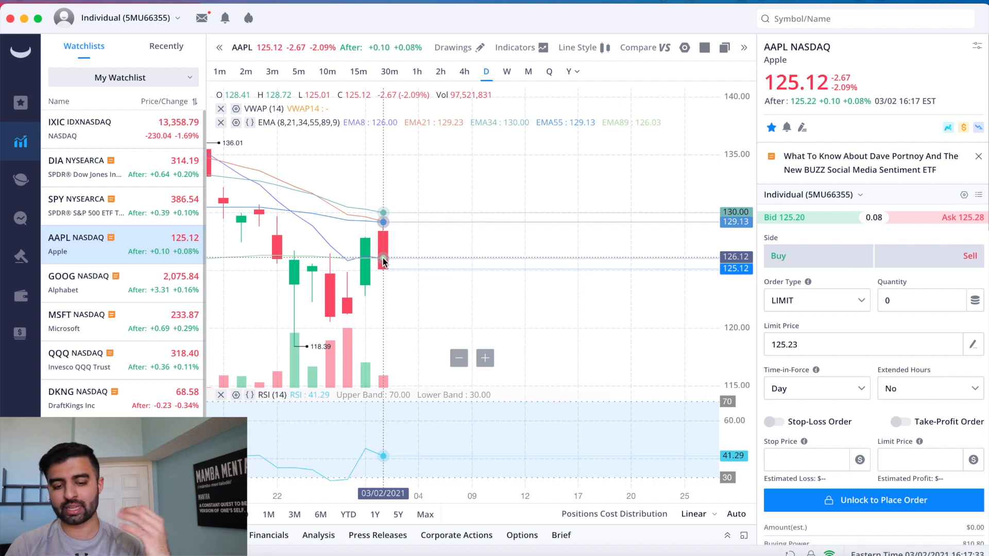
{"action": "mouse_move", "coordinate": [258, 258]}
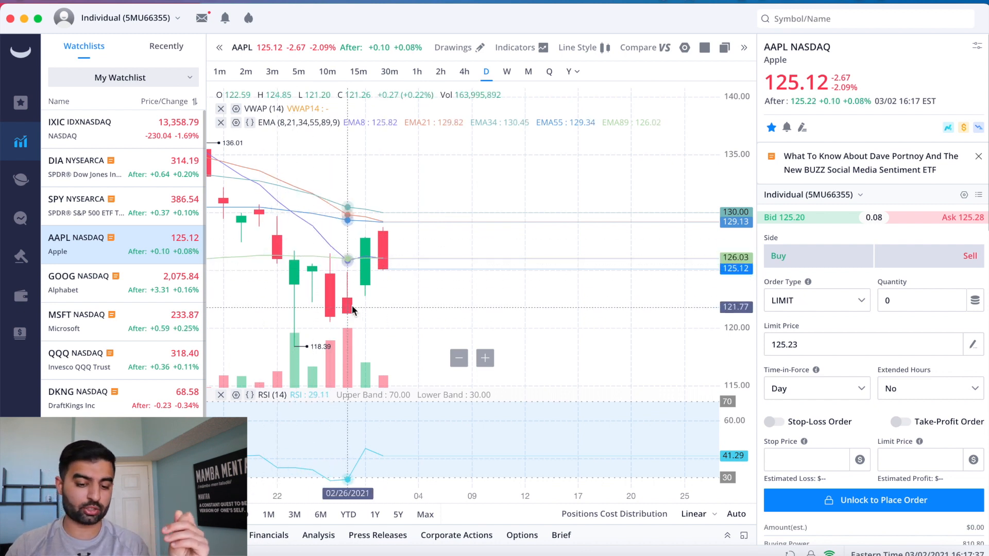
{"action": "mouse_move", "coordinate": [276, 259]}
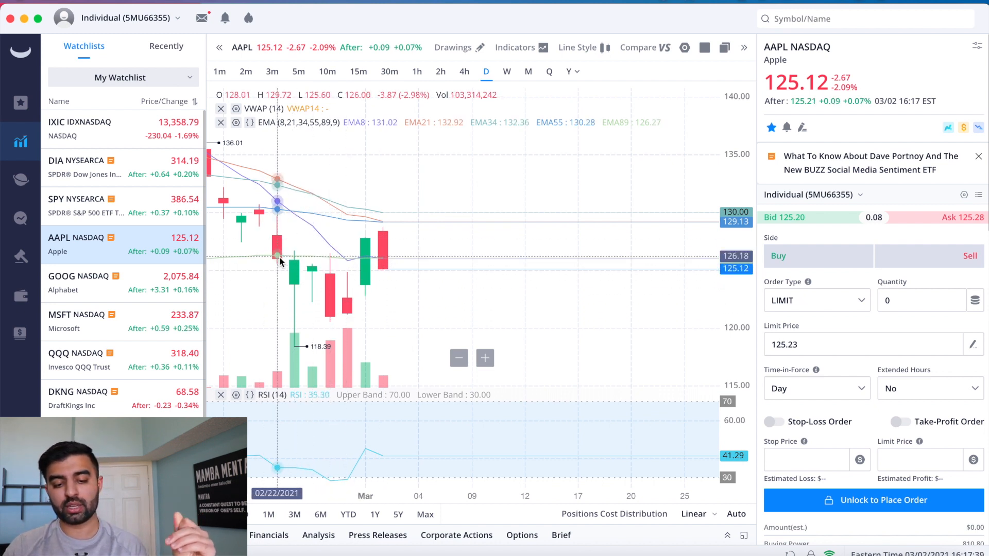
{"action": "mouse_move", "coordinate": [389, 245]}
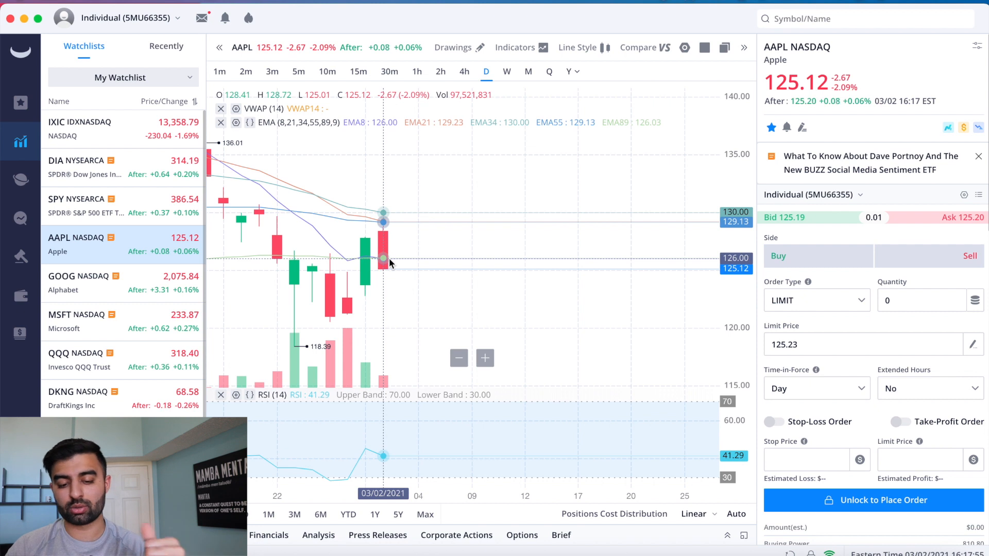
{"action": "mouse_move", "coordinate": [387, 247]}
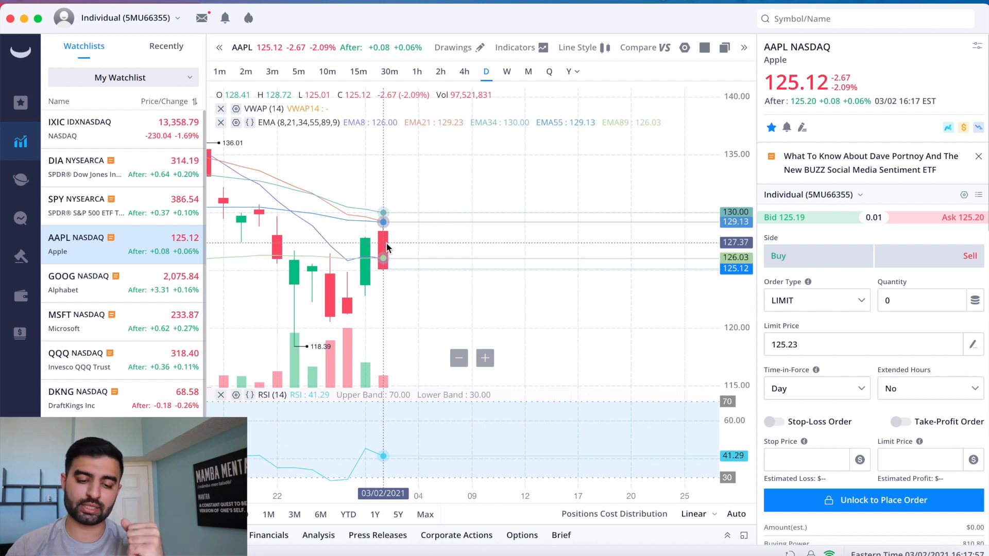